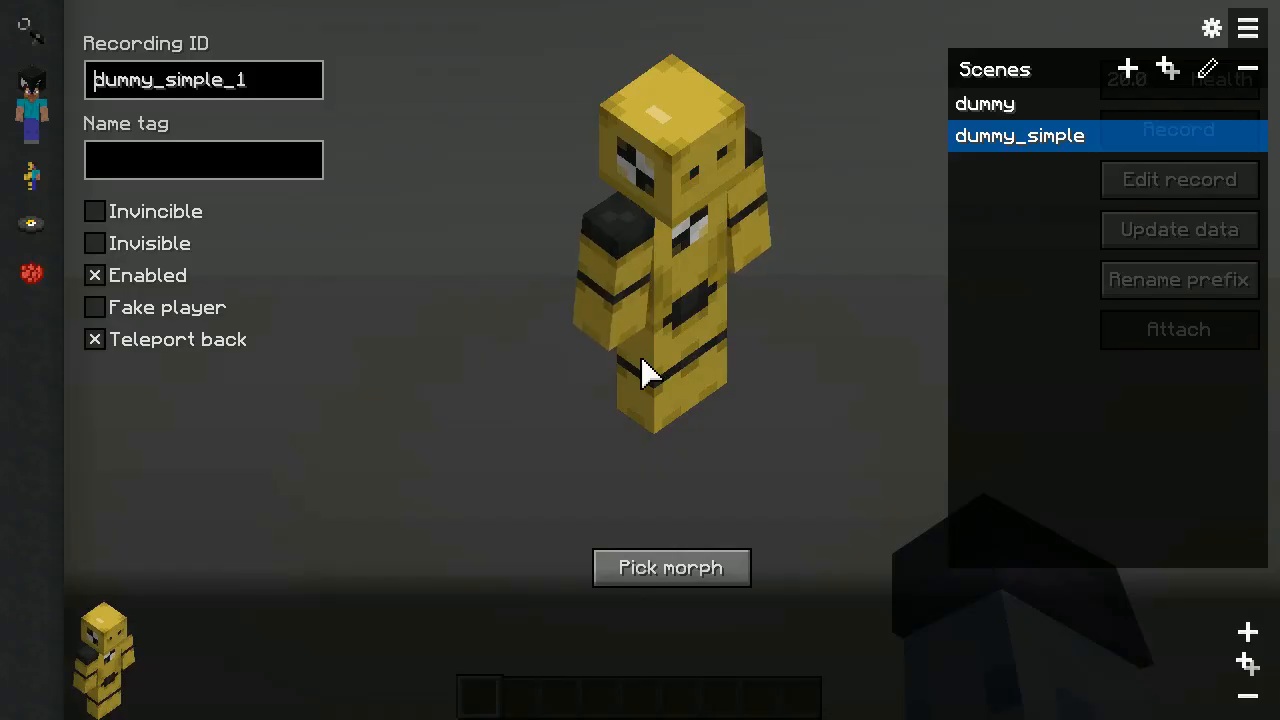
# Pick a seq_ sequencer morph for dummy_simple and set both of its entries to blockbuster.steve poses.
pyautogui.click(1248, 28)
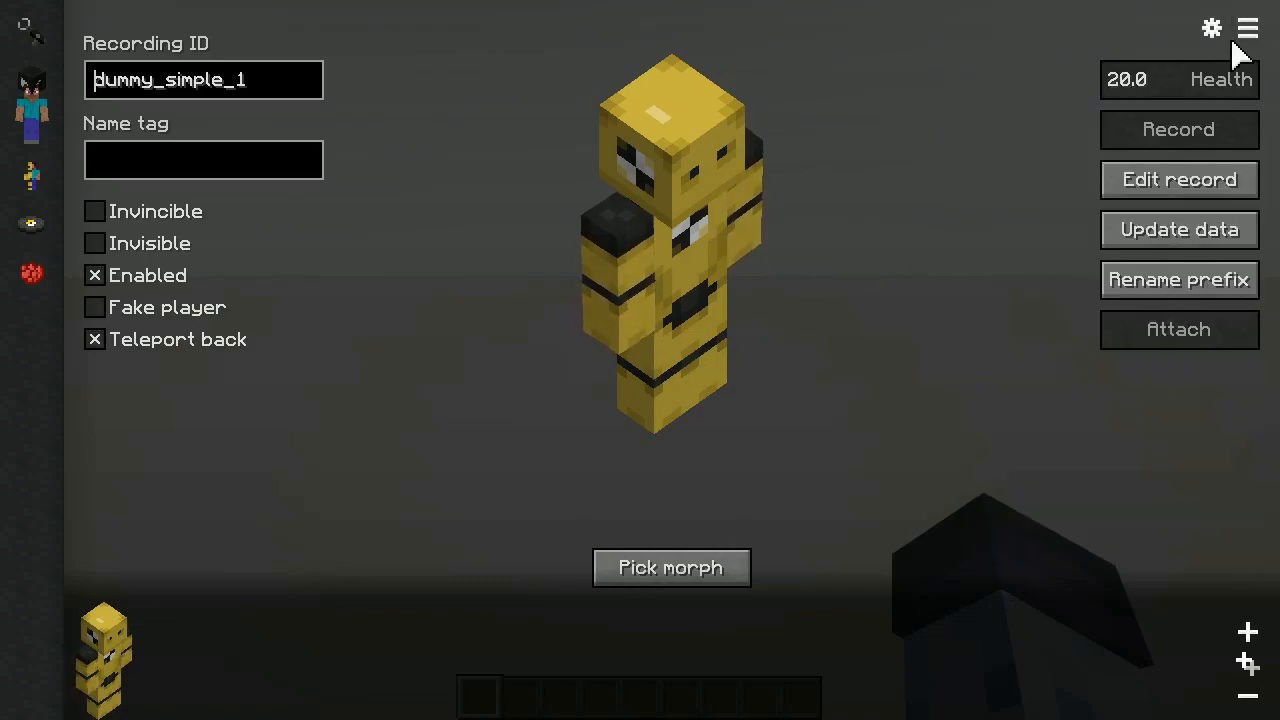
pyautogui.click(672, 568)
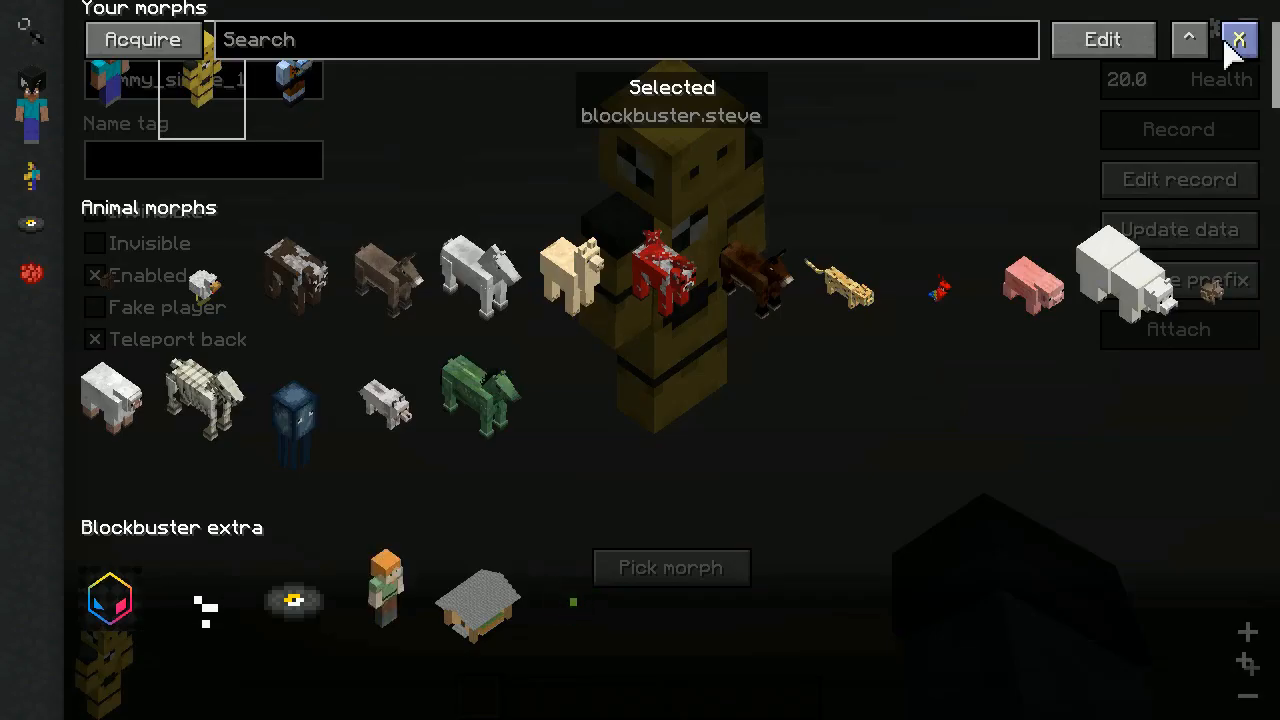
pyautogui.write('seq_')
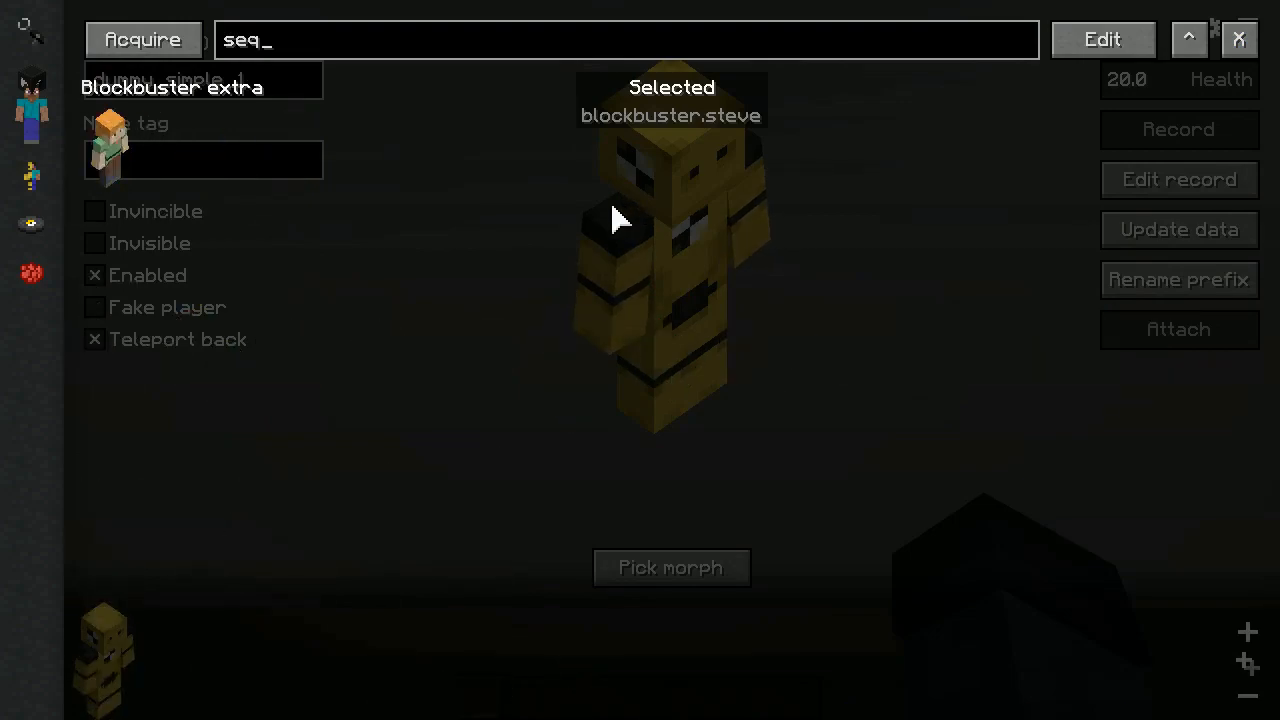
pyautogui.click(1100, 40)
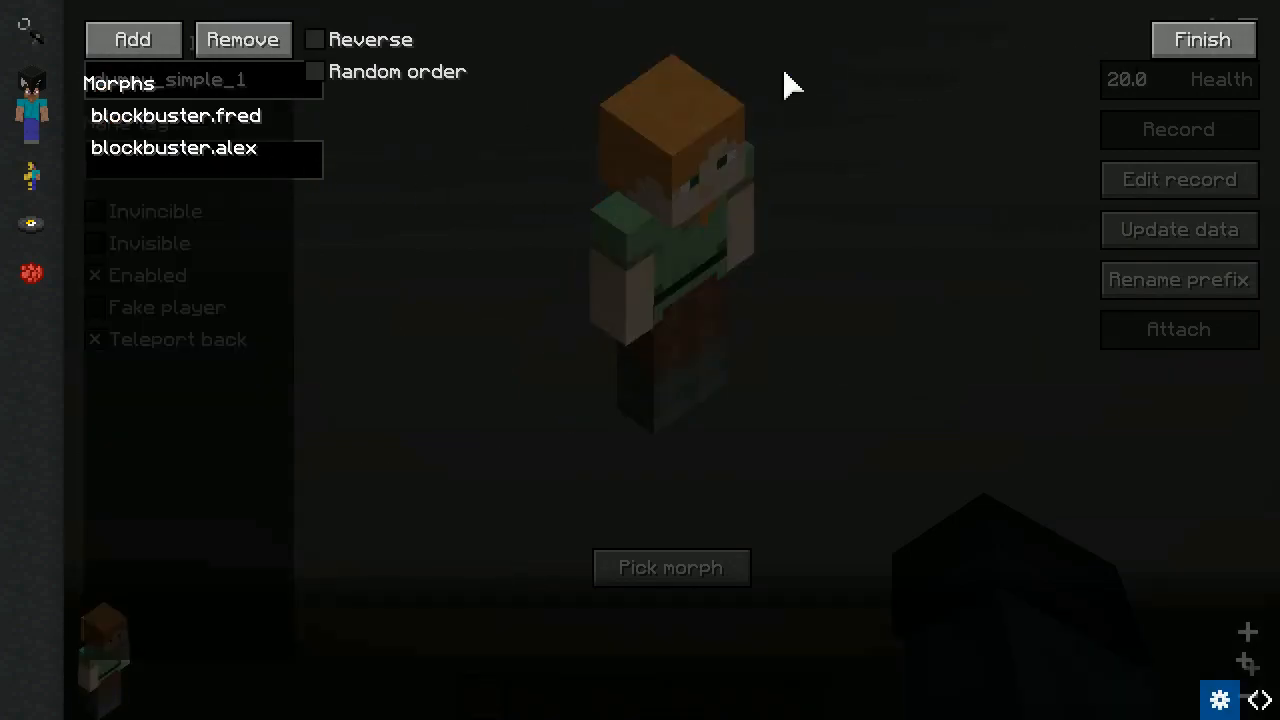
pyautogui.click(672, 568)
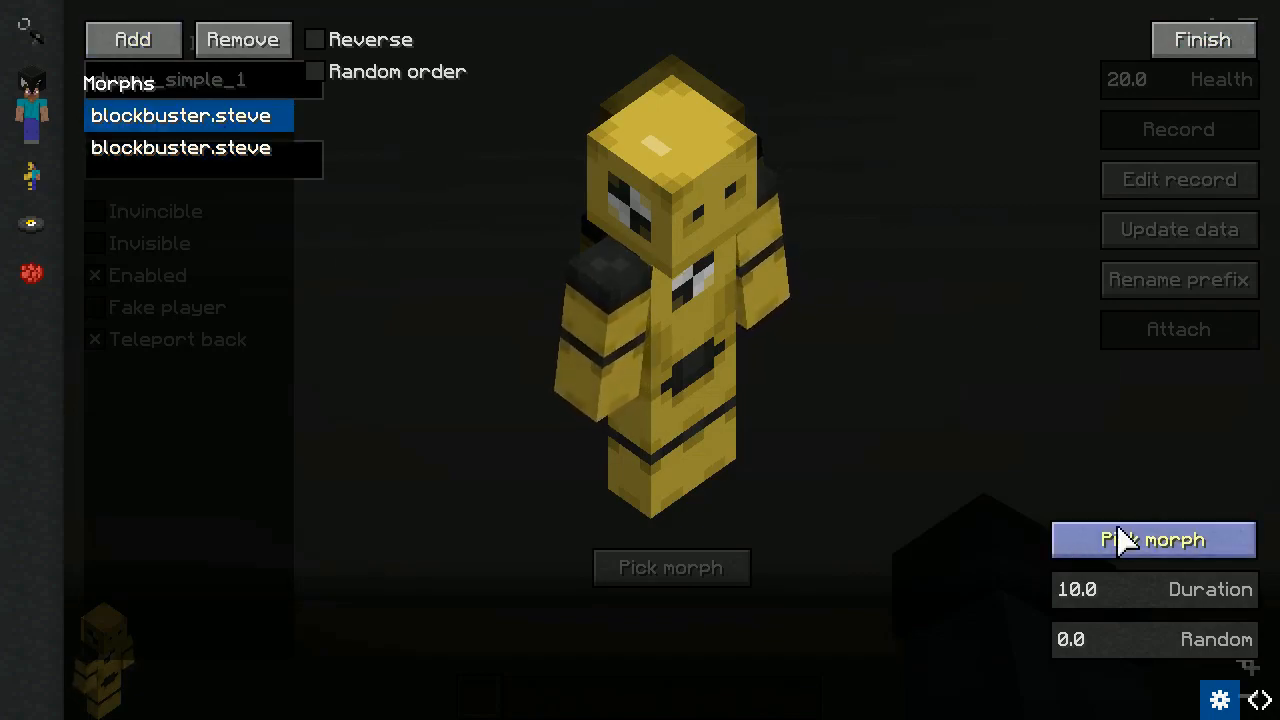
pyautogui.click(1202, 40)
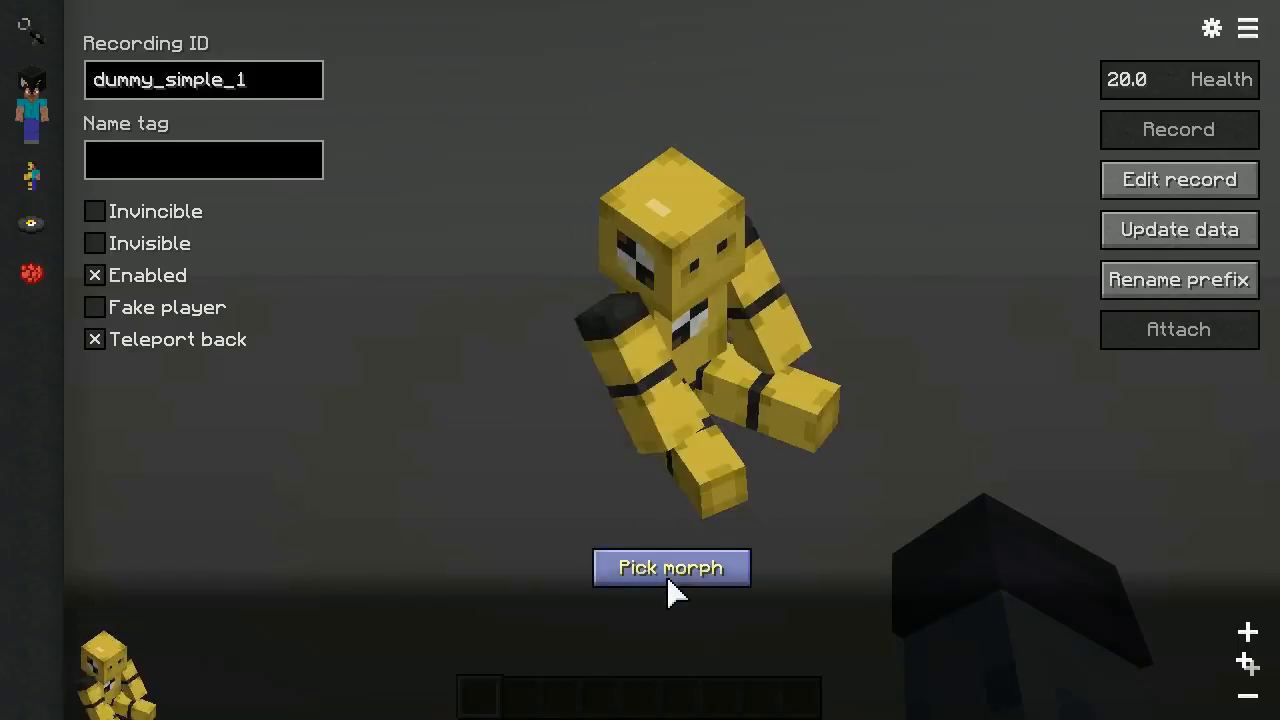
# Tick Animates on the sitting pose and then on the standing pose of the sequencer.
pyautogui.click(672, 568)
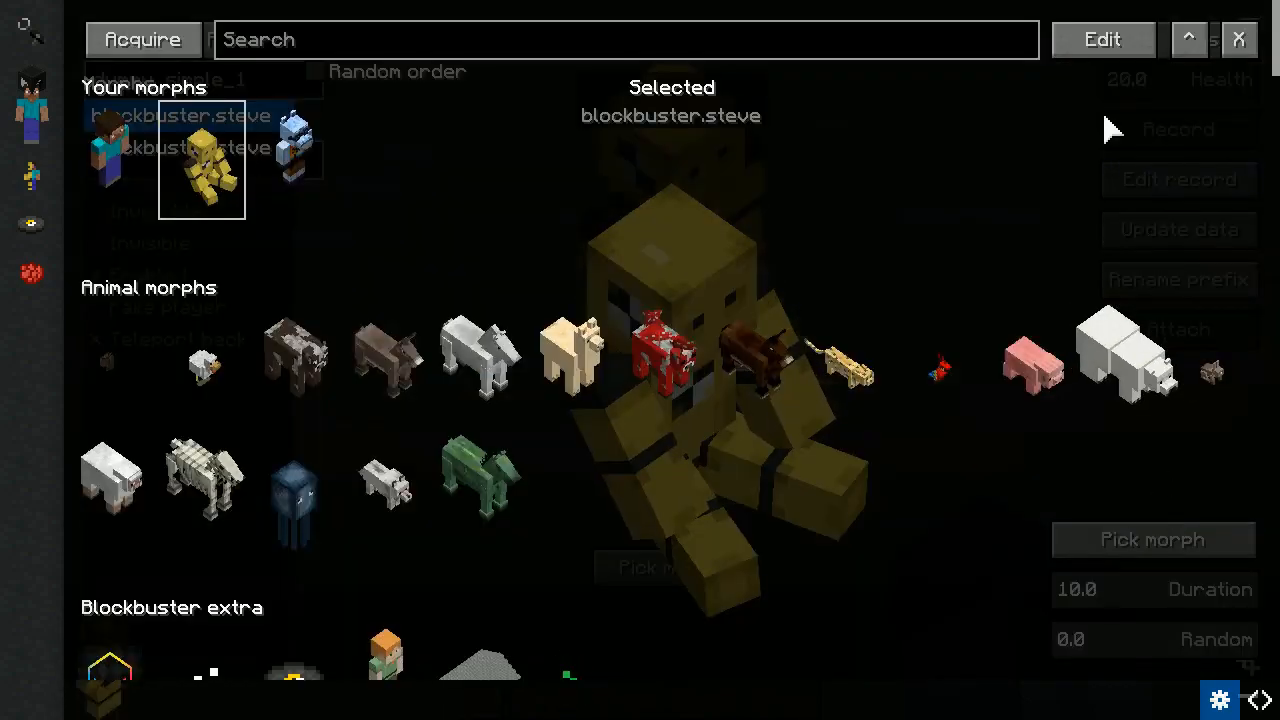
pyautogui.click(1102, 40)
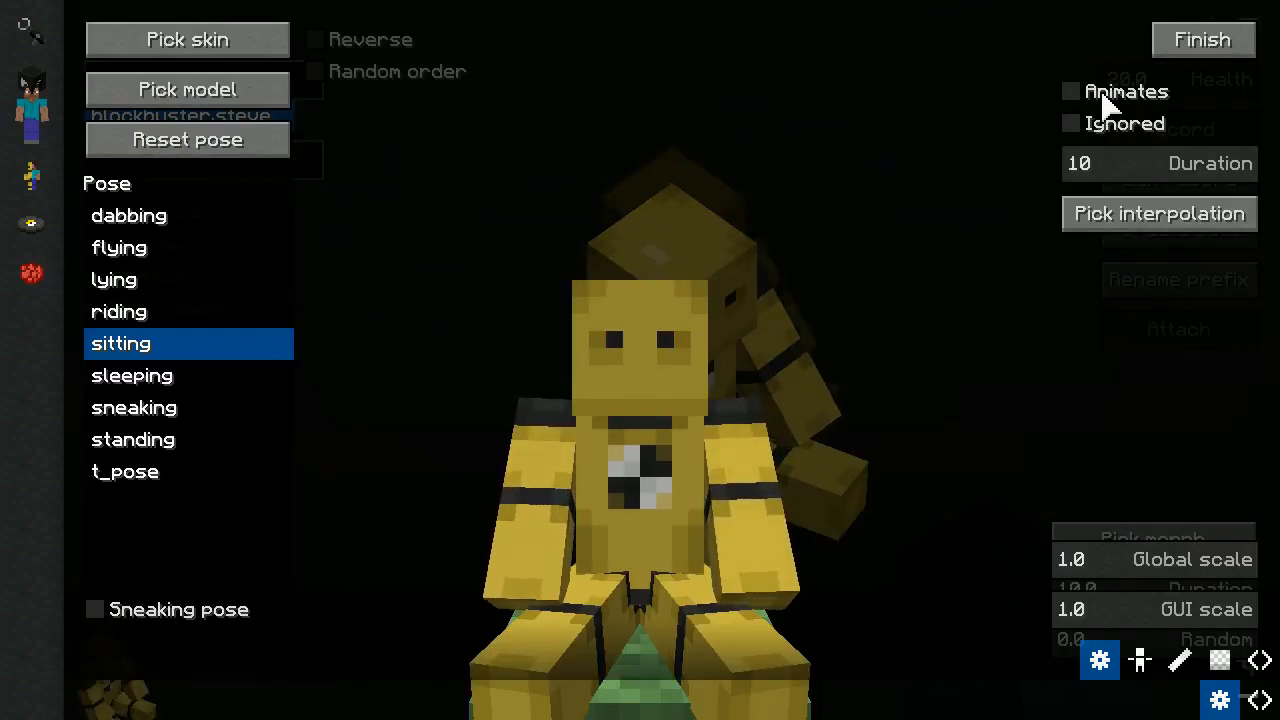
pyautogui.click(1204, 40)
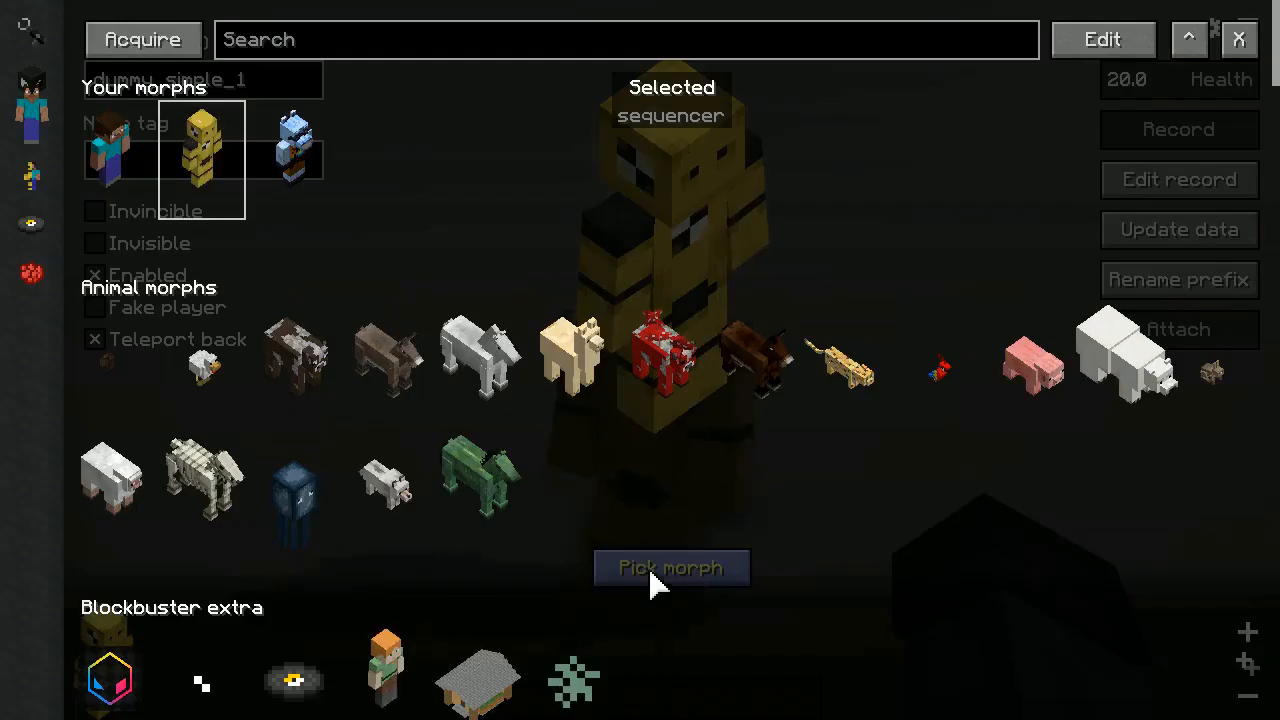
pyautogui.click(670, 568)
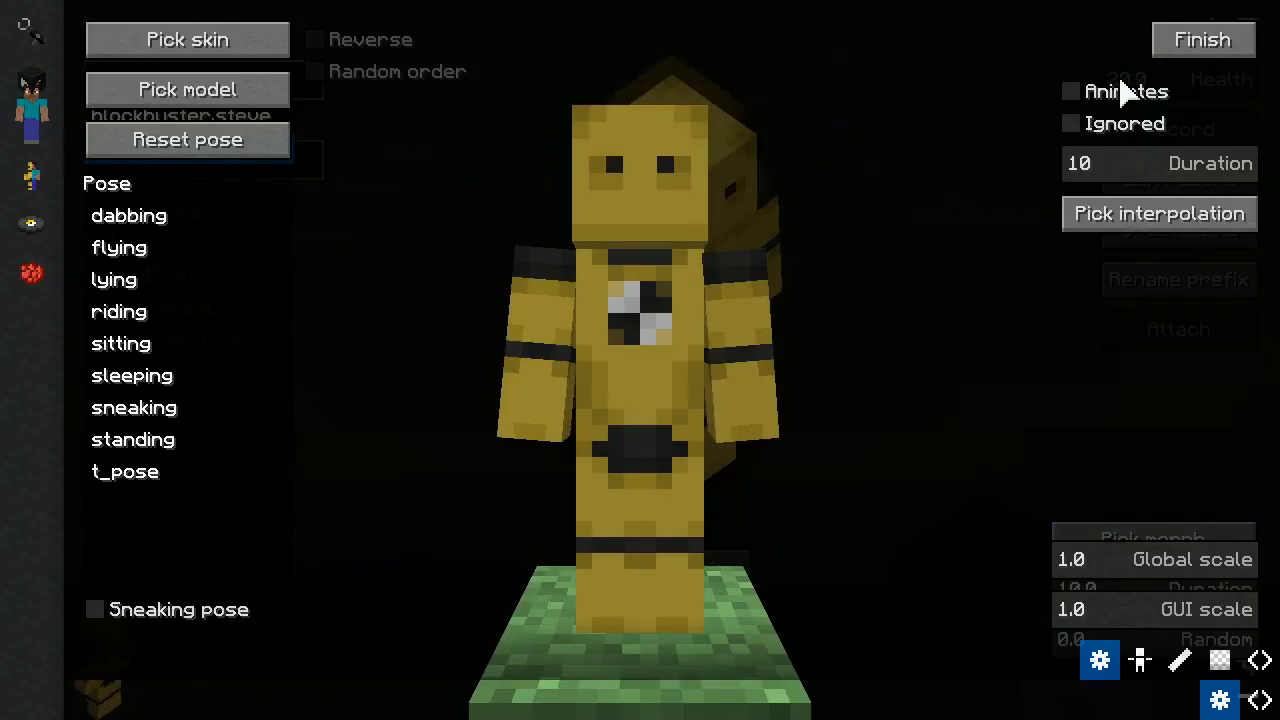
pyautogui.click(1204, 40)
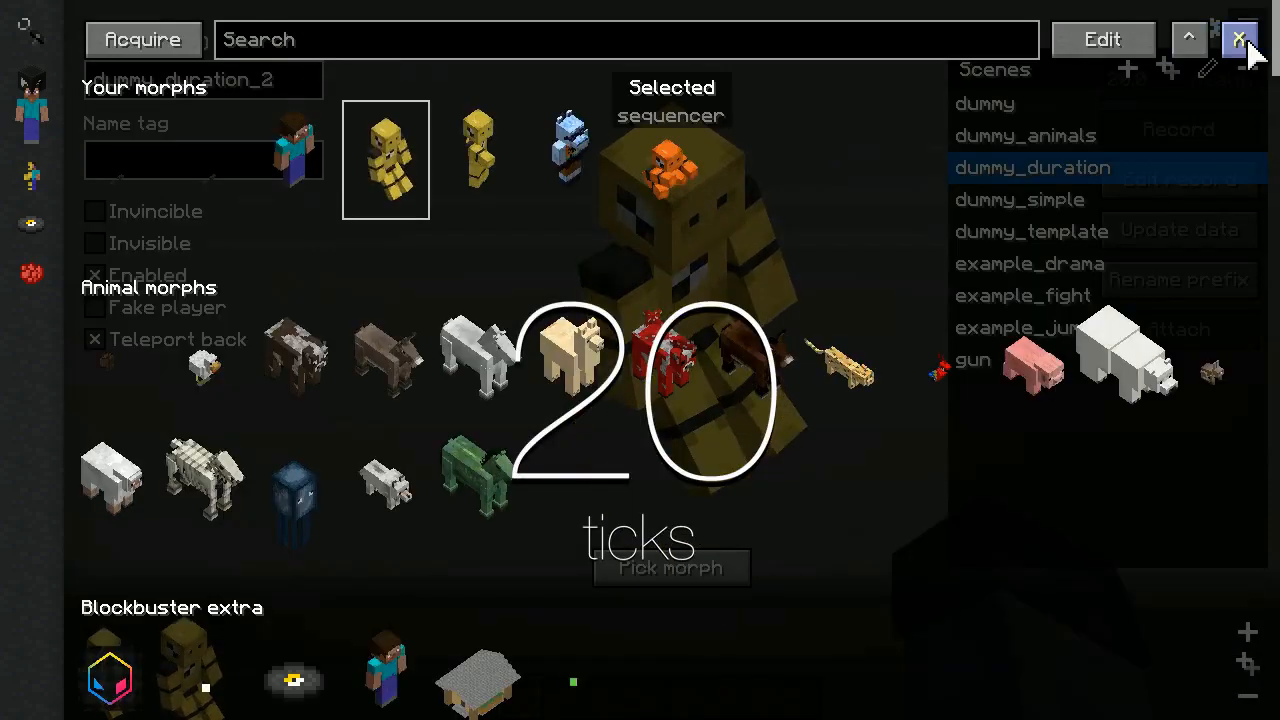
# Review the dummy_duration actor's two steve sequencer entries and close the morph picker.
pyautogui.click(1240, 40)
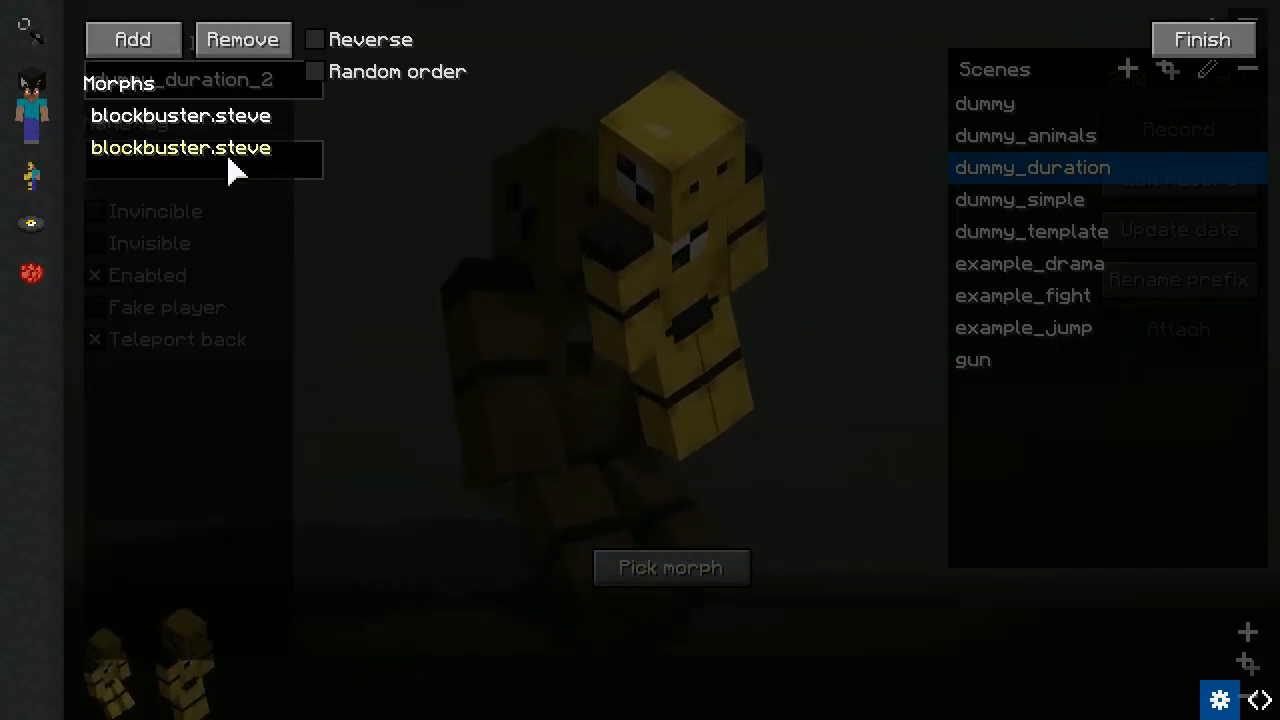
pyautogui.click(670, 568)
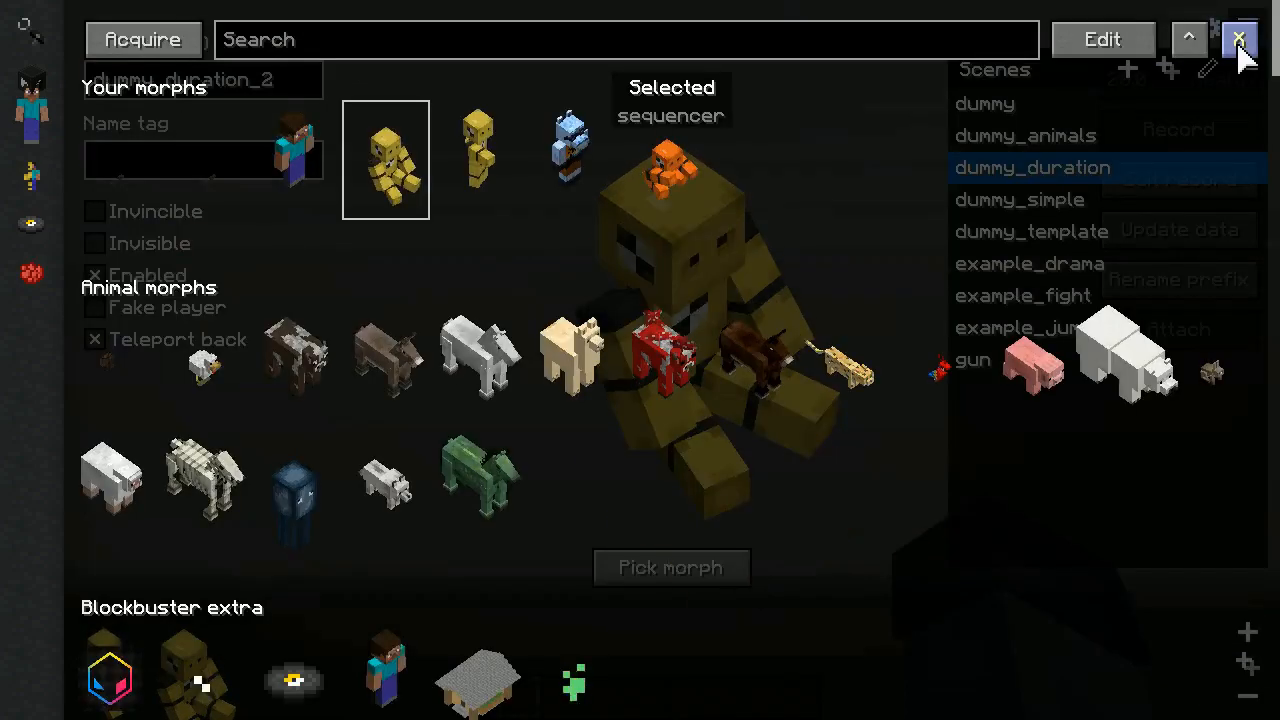
pyautogui.click(1240, 40)
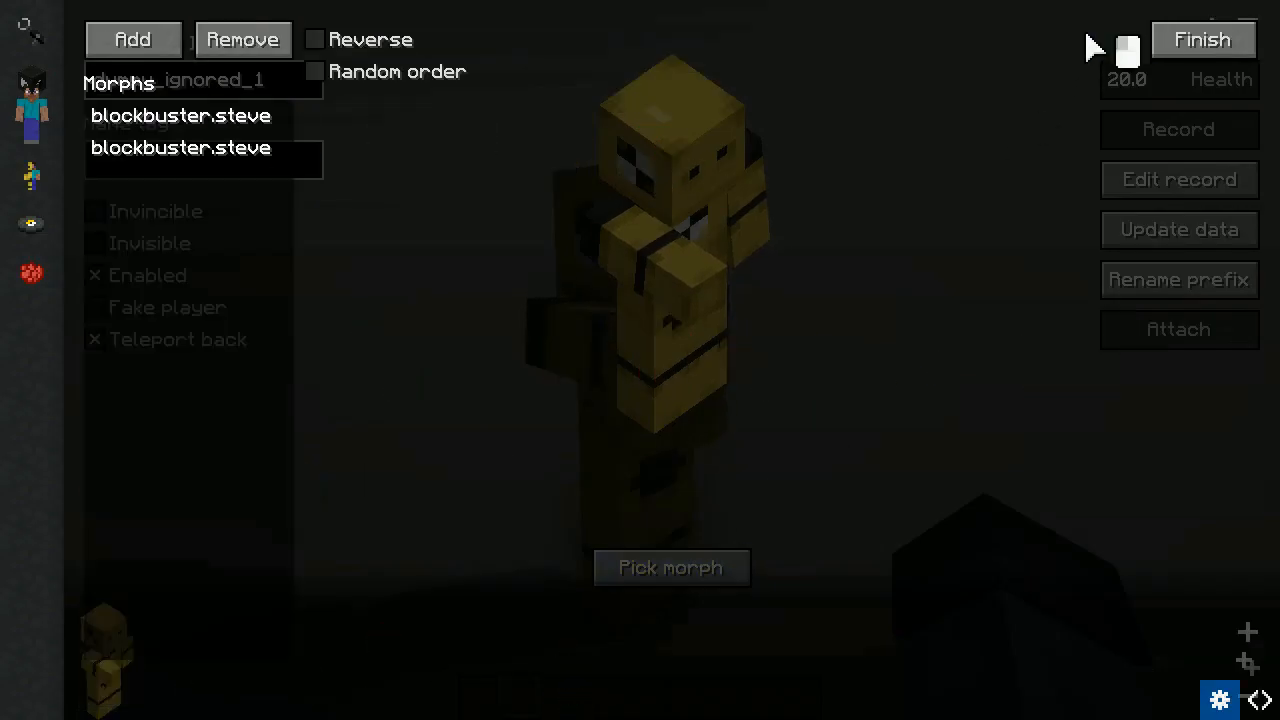
# Add a third blockbuster.steve entry to the sequencer and give the middle pose a 100-tick duration.
pyautogui.click(184, 148)
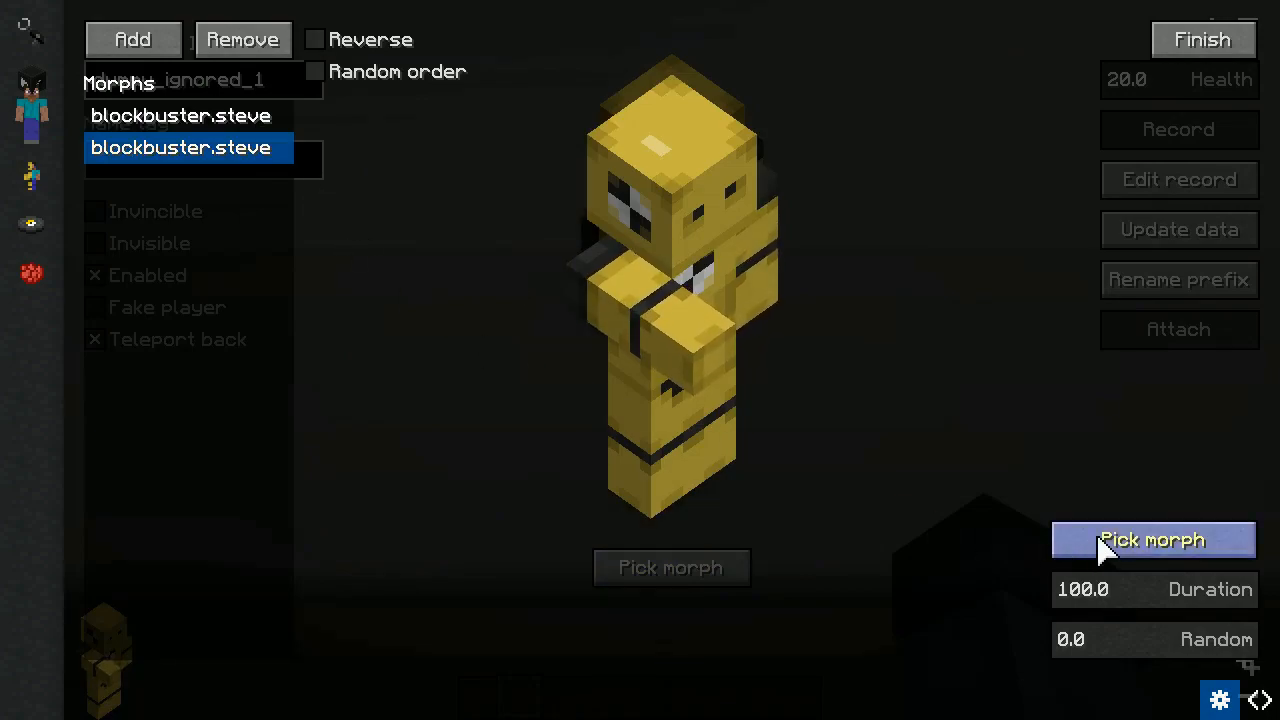
pyautogui.click(1152, 540)
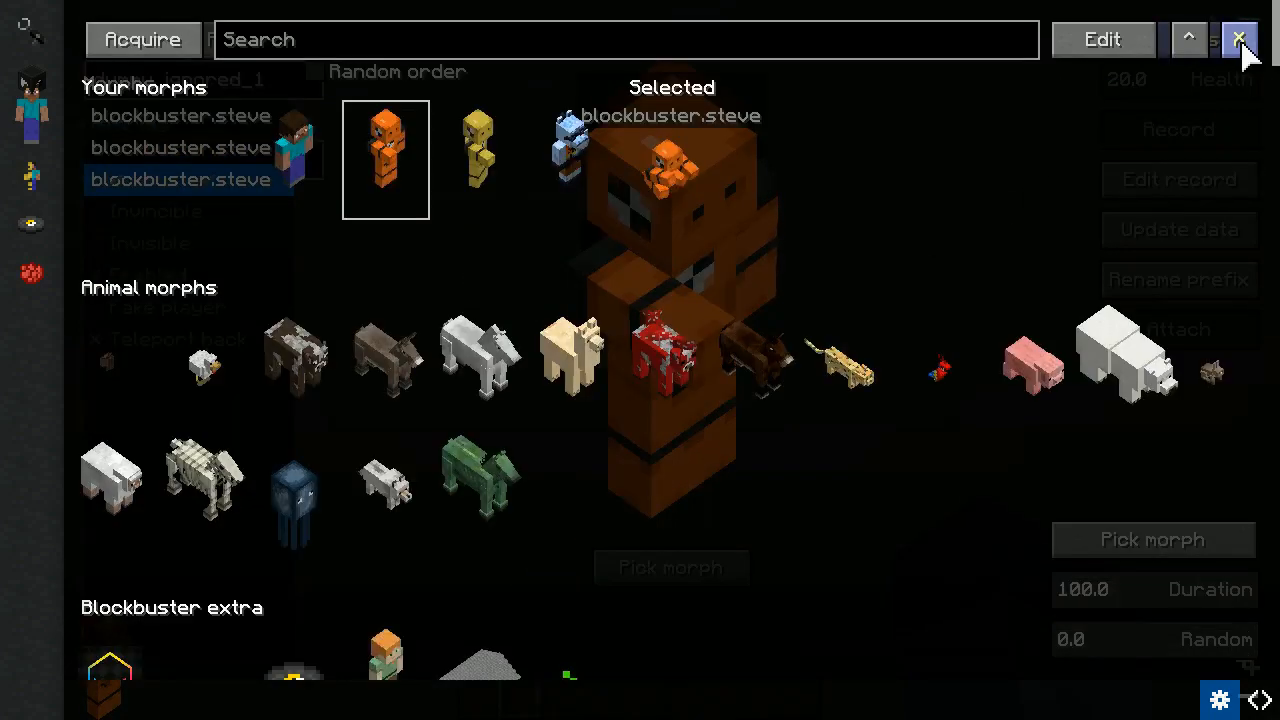
pyautogui.click(1240, 40)
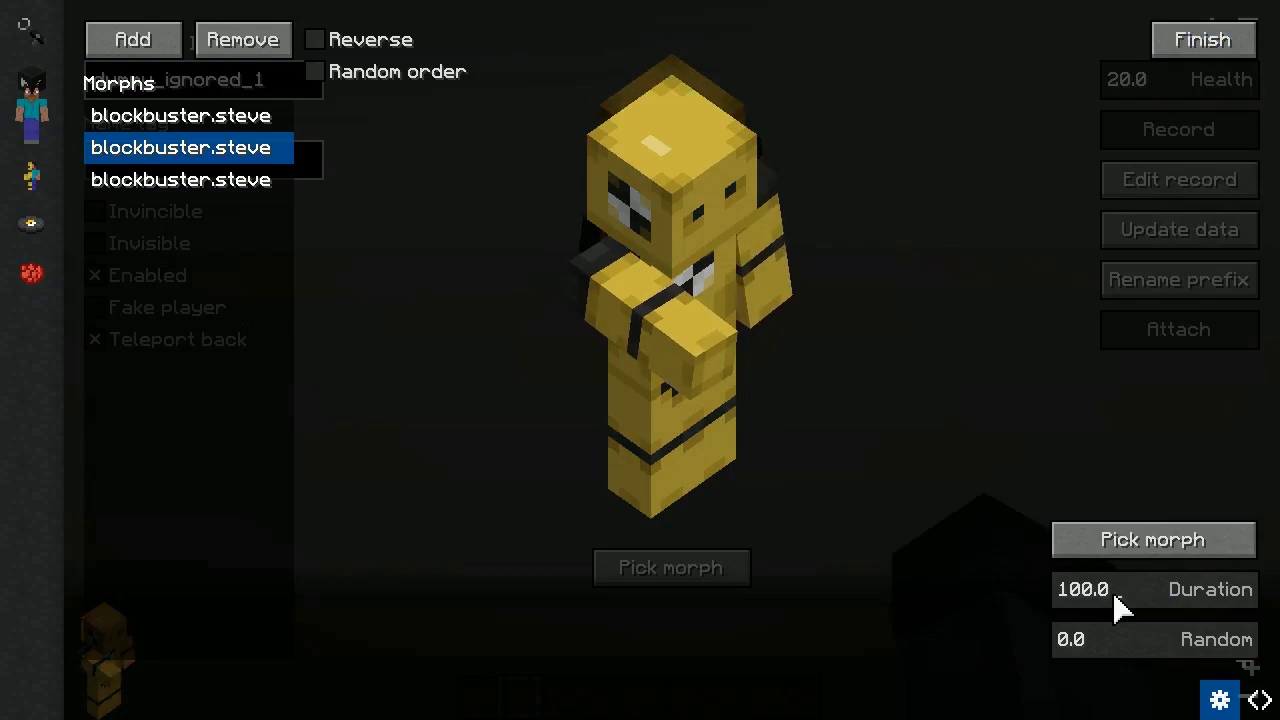
pyautogui.click(180, 180)
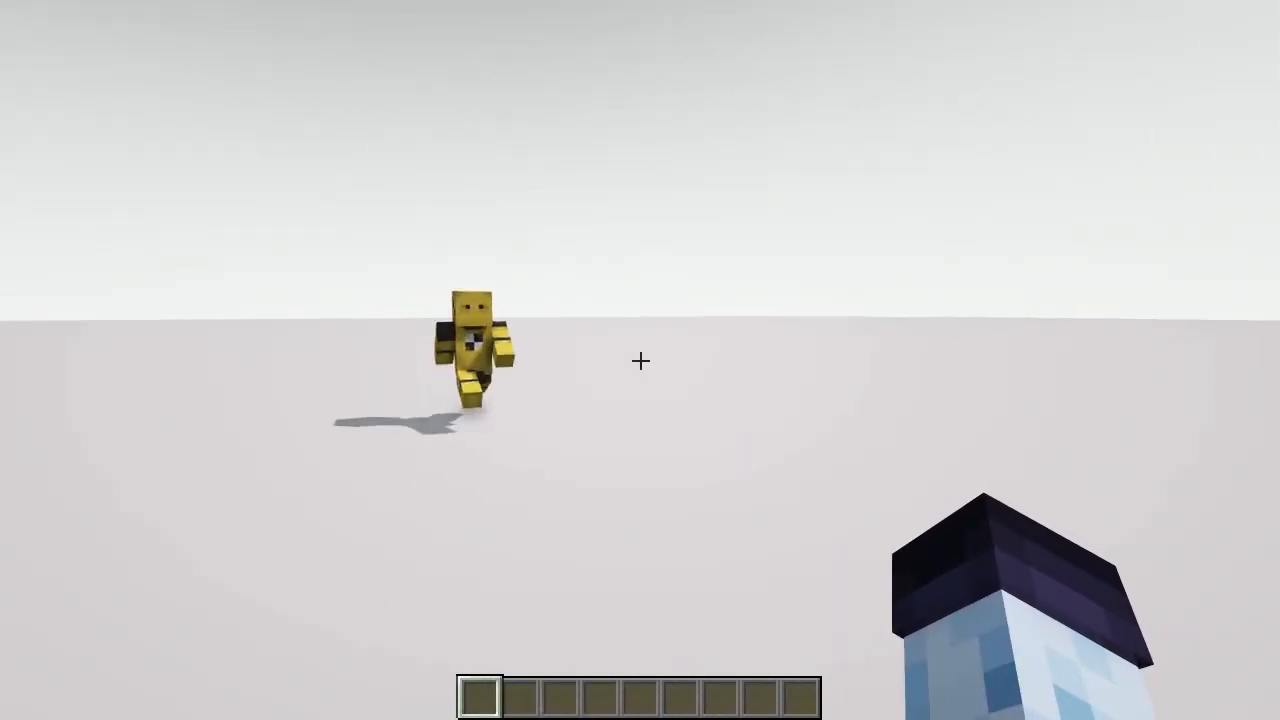
# From the recording's playback configuration, change camera mode and add a Morph action at the current frame.
pyautogui.press('e')
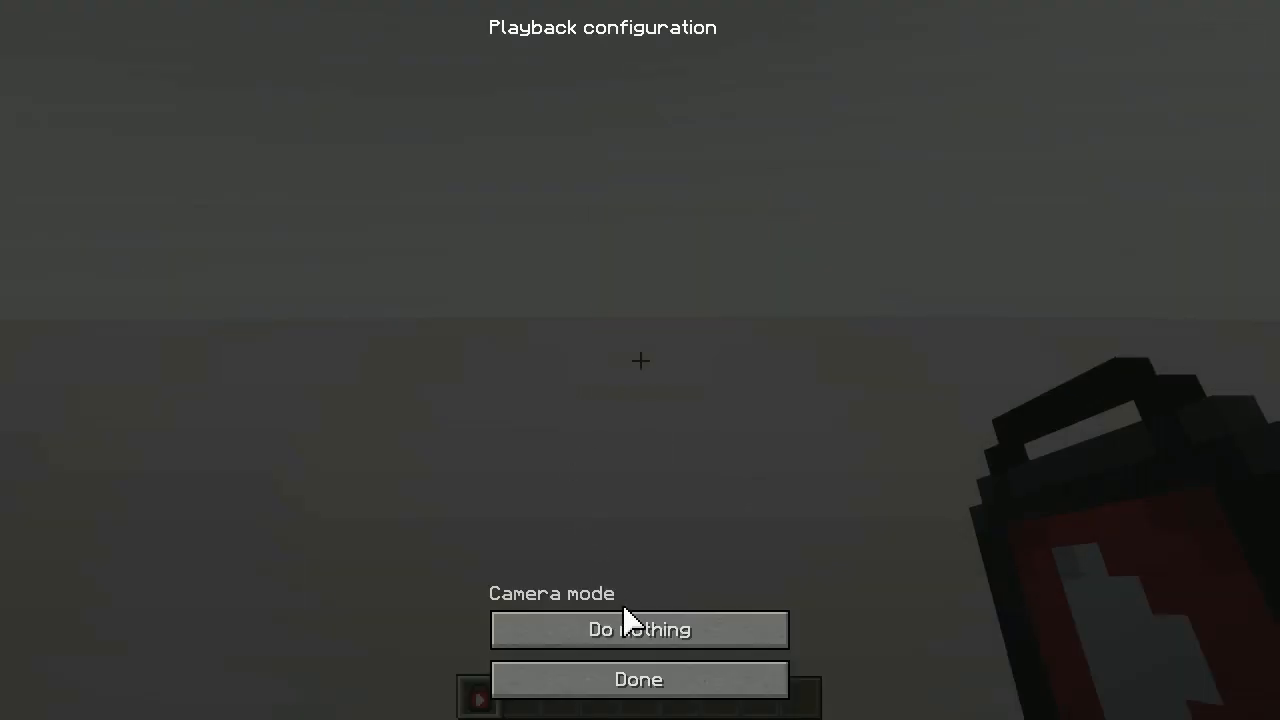
pyautogui.click(638, 680)
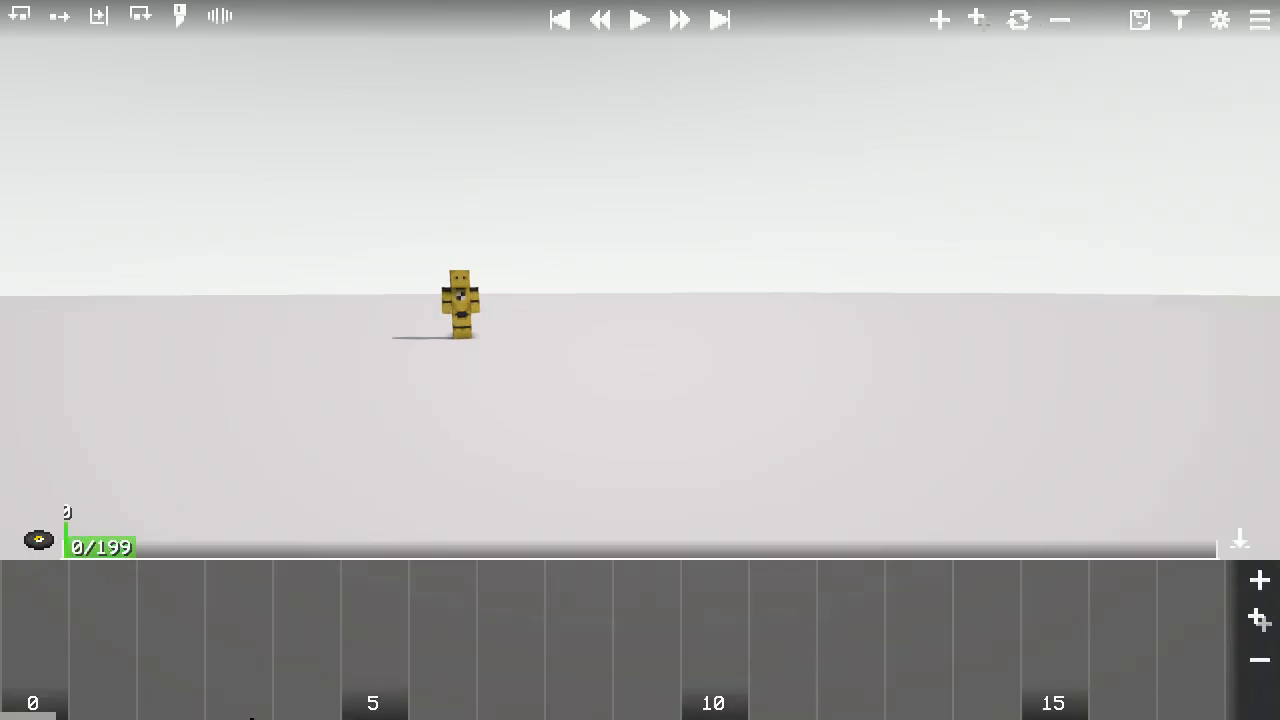
pyautogui.moveTo(164, 696)
pyautogui.write('mo')
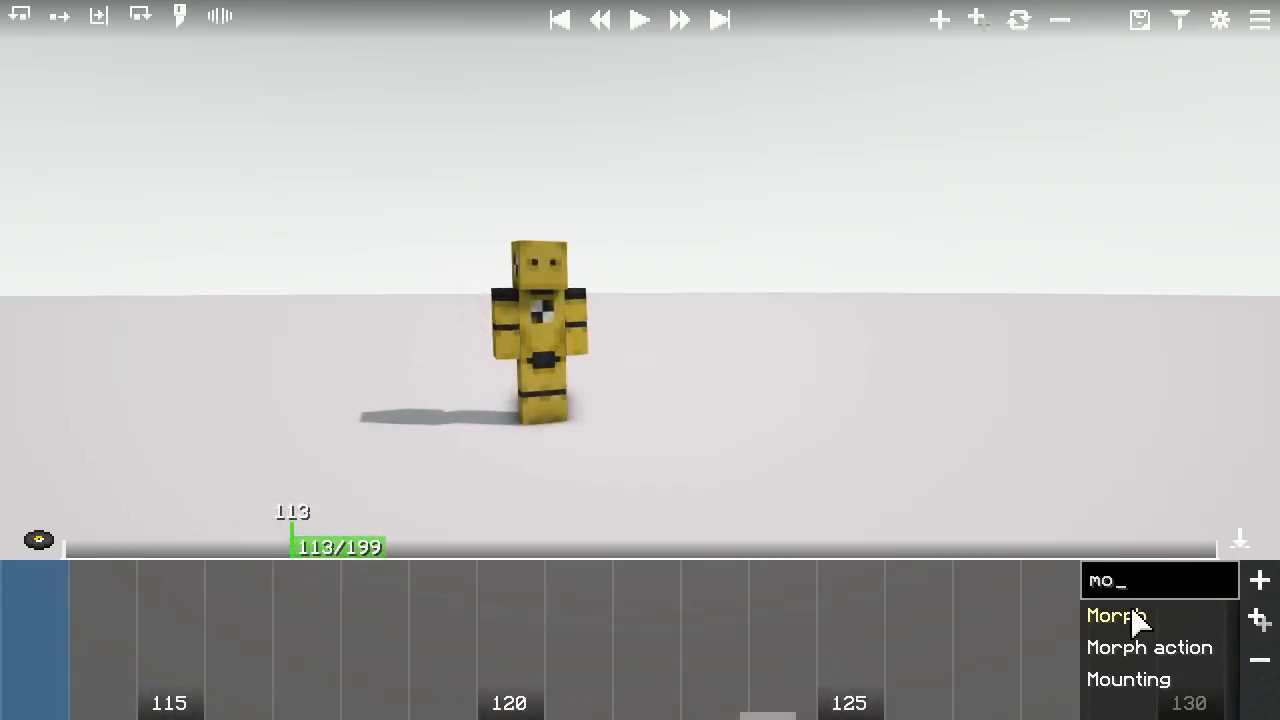
pyautogui.click(1114, 616)
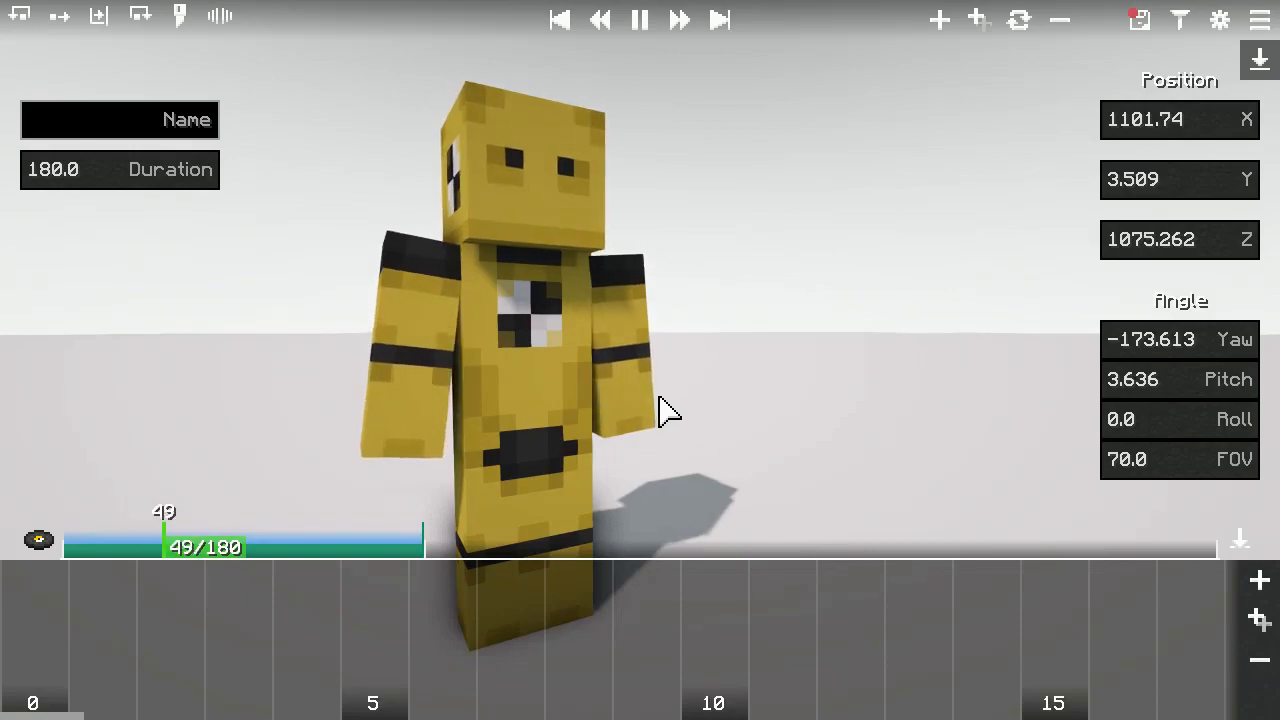
# Select the later morph action on the timeline and enable Animates so the actor eases into its pose.
pyautogui.click(640, 20)
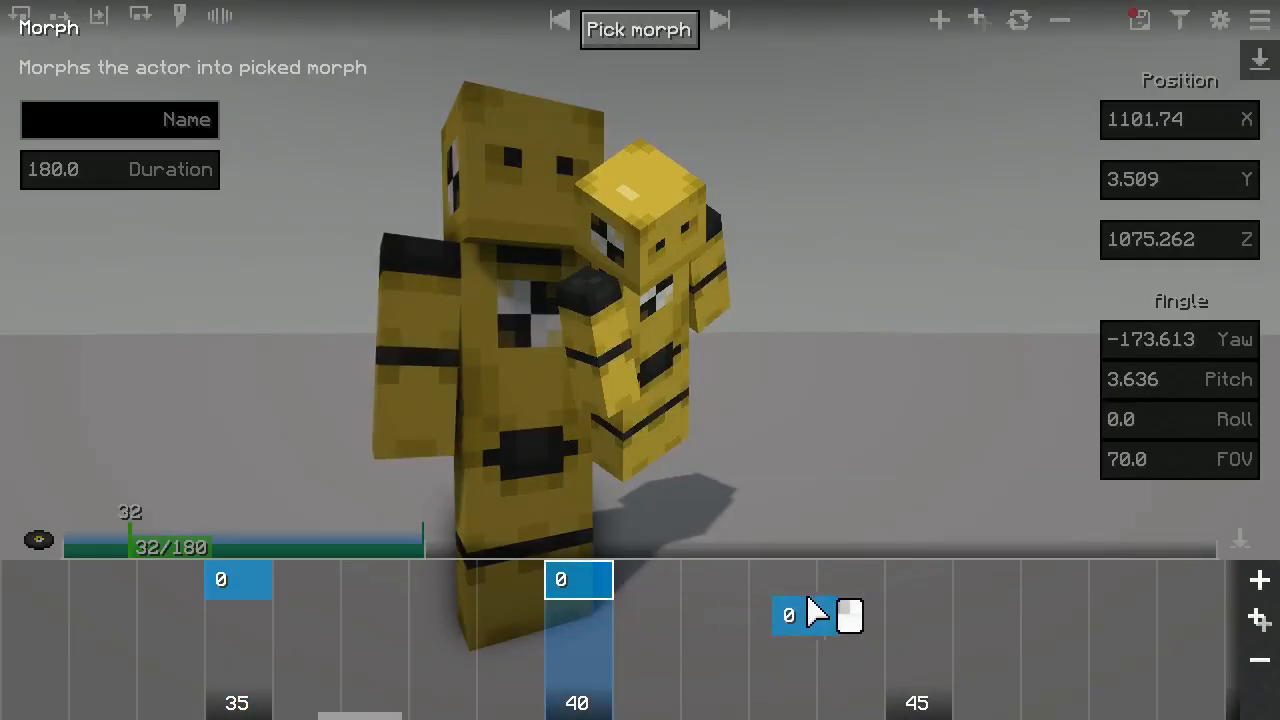
pyautogui.click(640, 20)
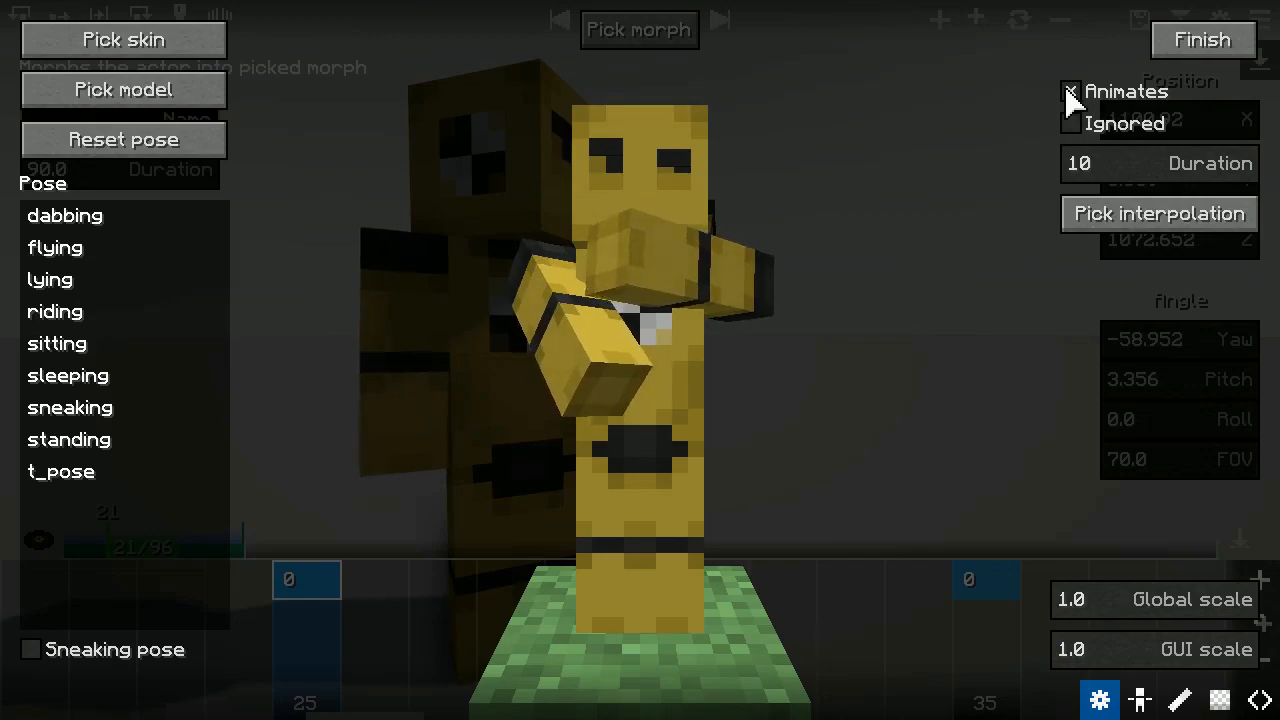
pyautogui.click(1180, 700)
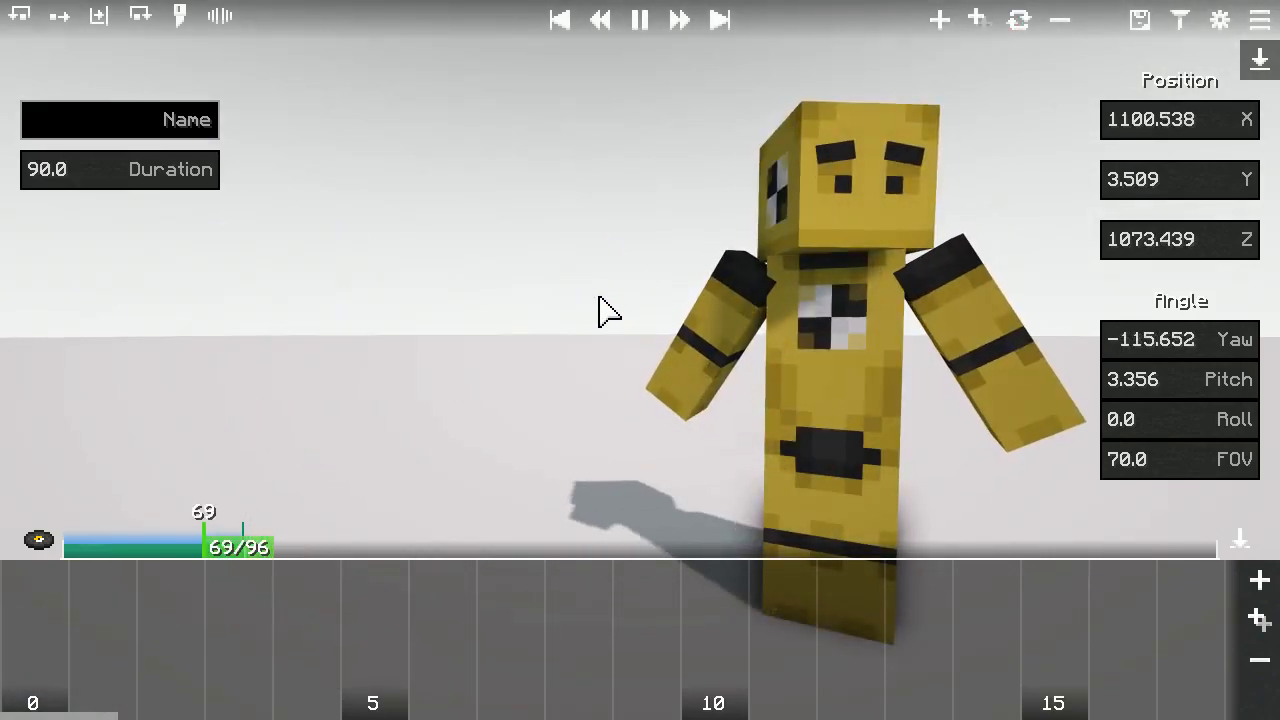
# Add a right_arm body part to the animated pose in the pose editor.
pyautogui.moveTo(210, 544); pyautogui.dragTo(96, 544)
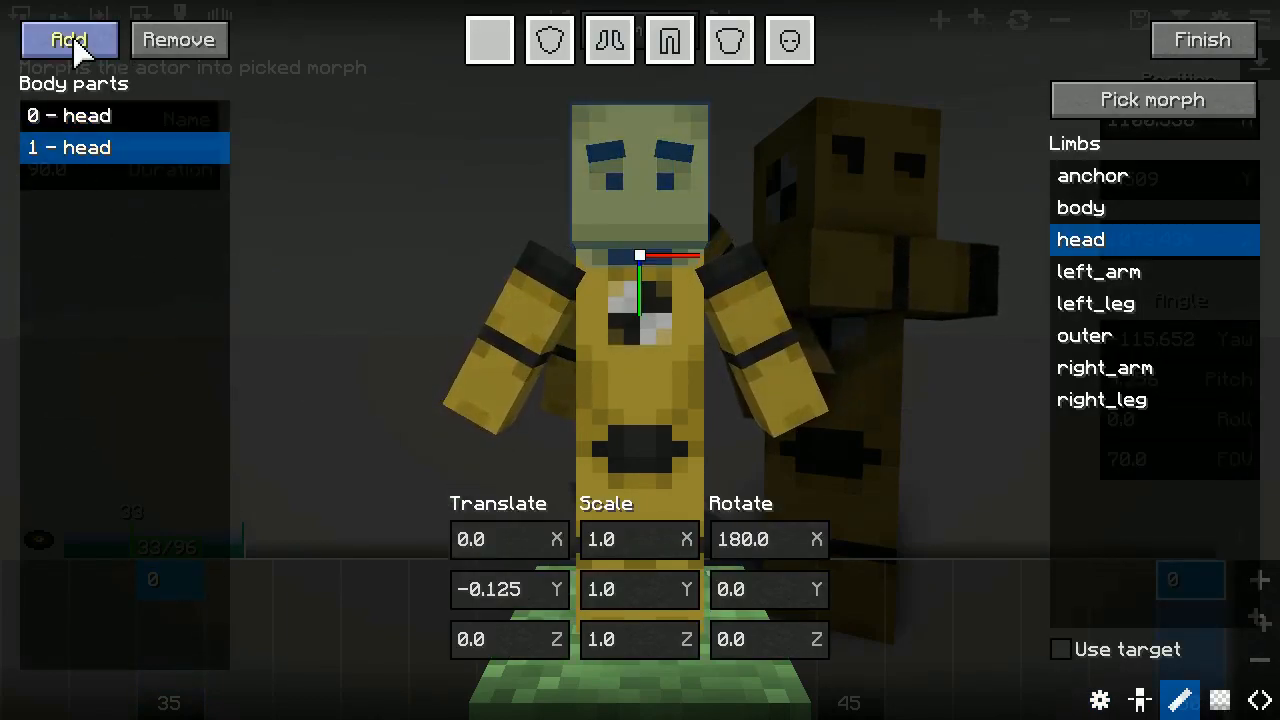
pyautogui.click(1152, 100)
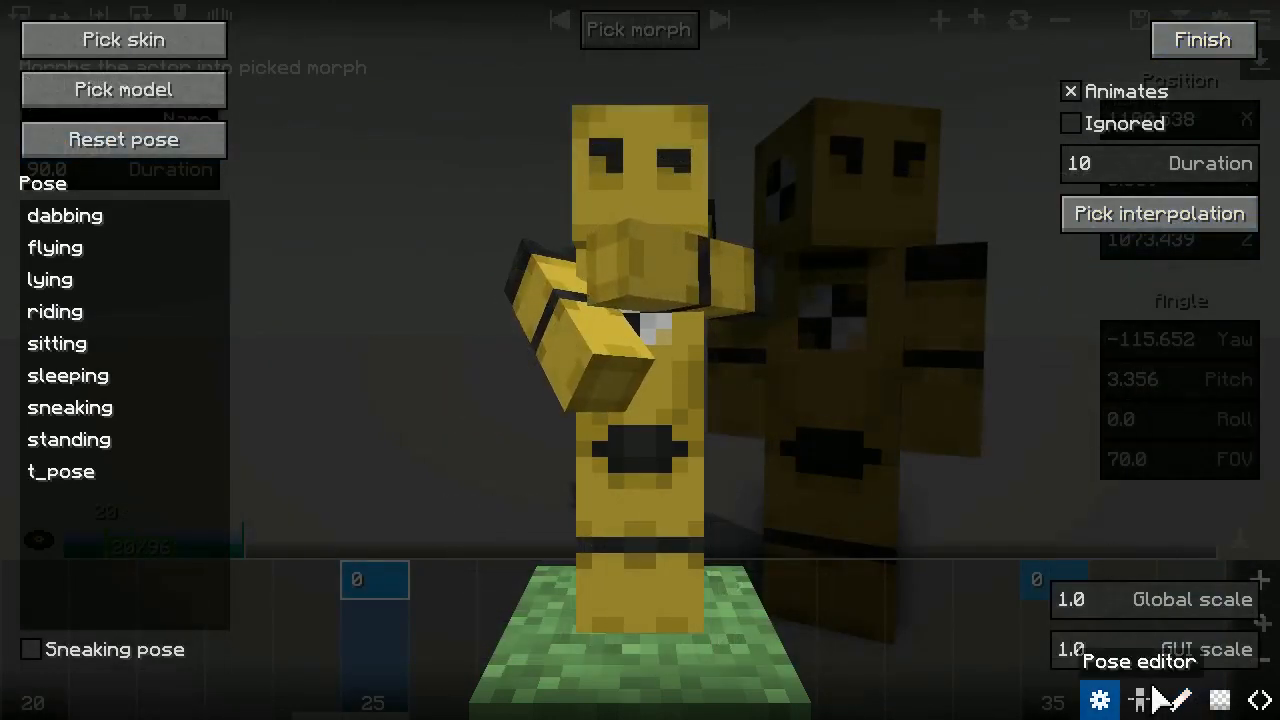
pyautogui.click(1180, 700)
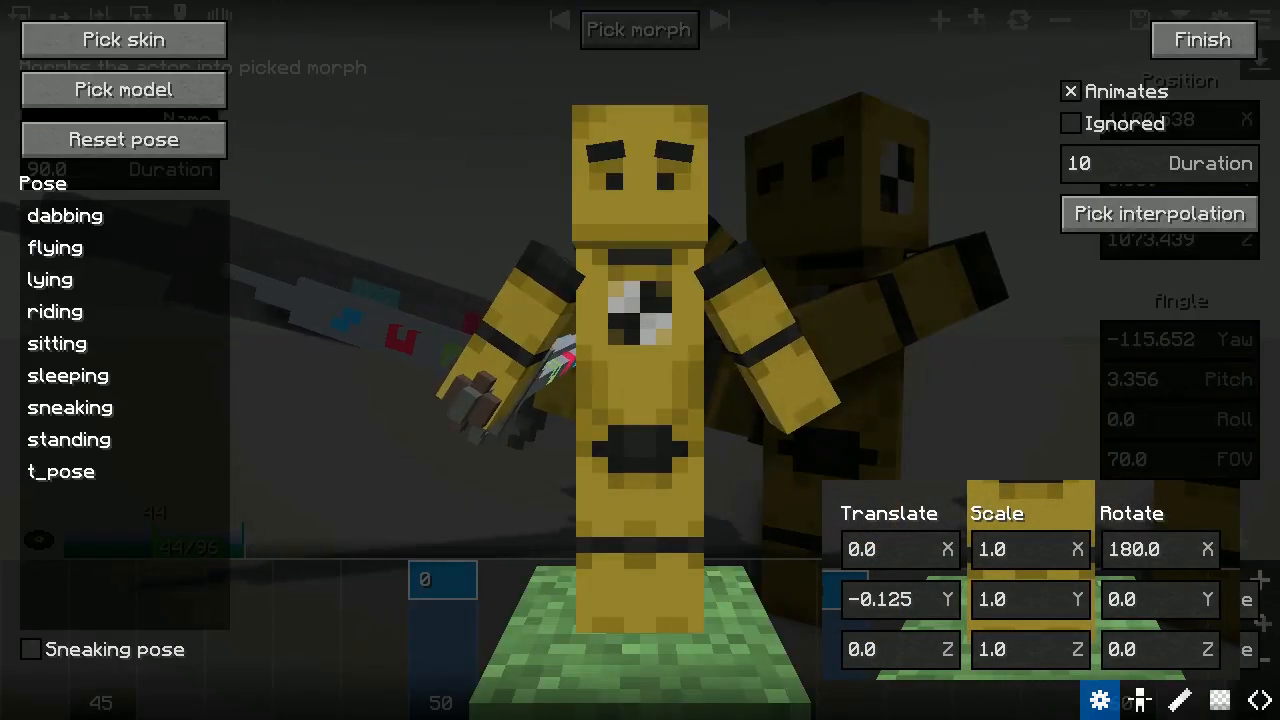
pyautogui.click(1178, 700)
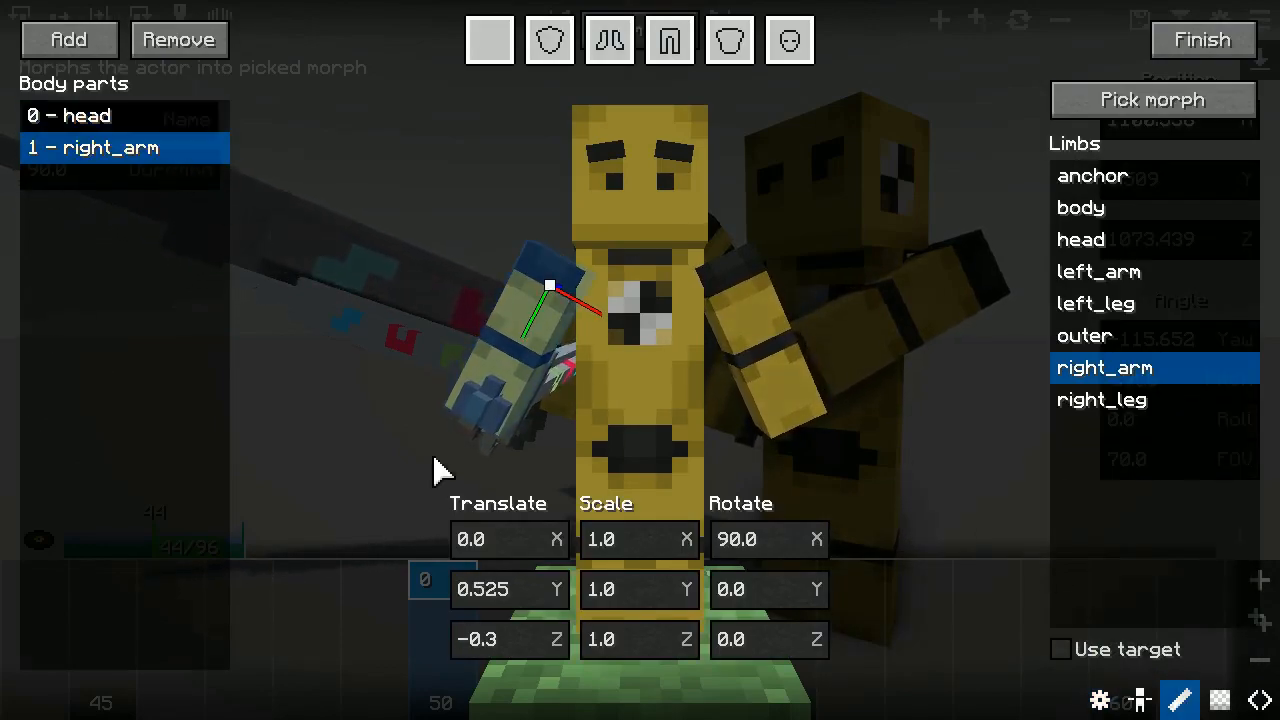
# Attach the runic_sword morph to the right arm, adjust its offset and finish the morph.
pyautogui.click(1152, 100)
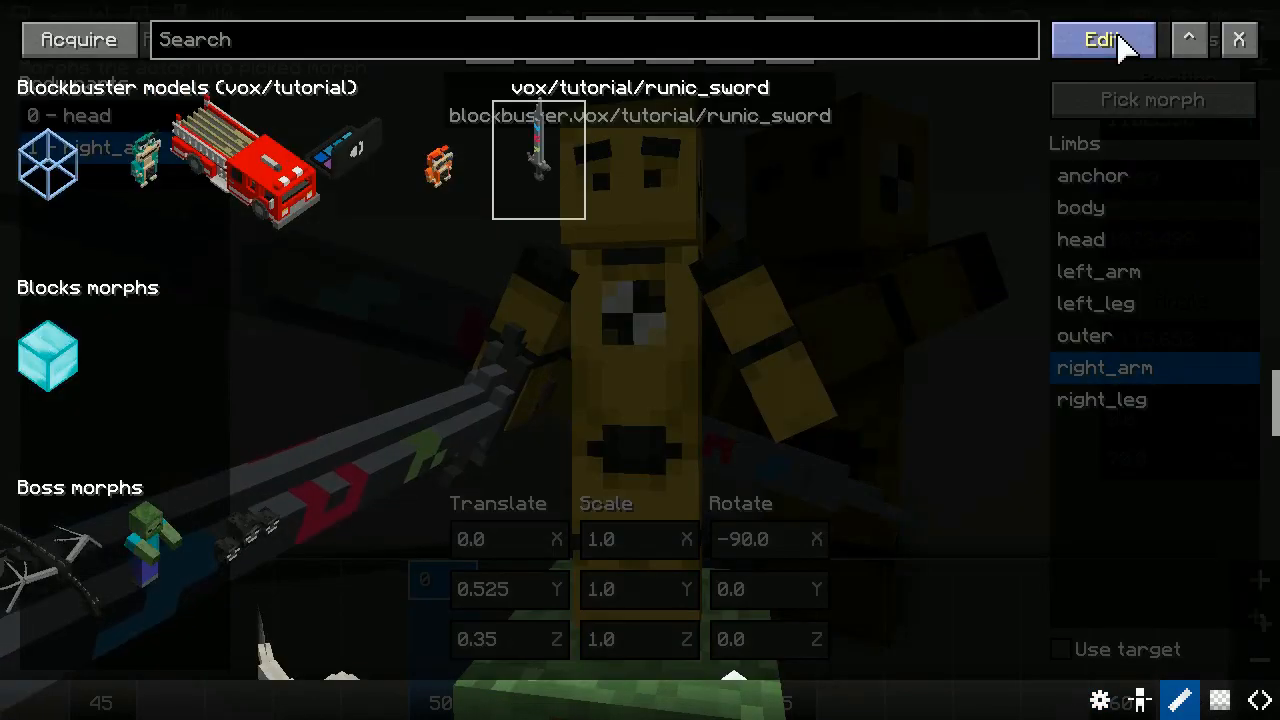
pyautogui.click(1102, 40)
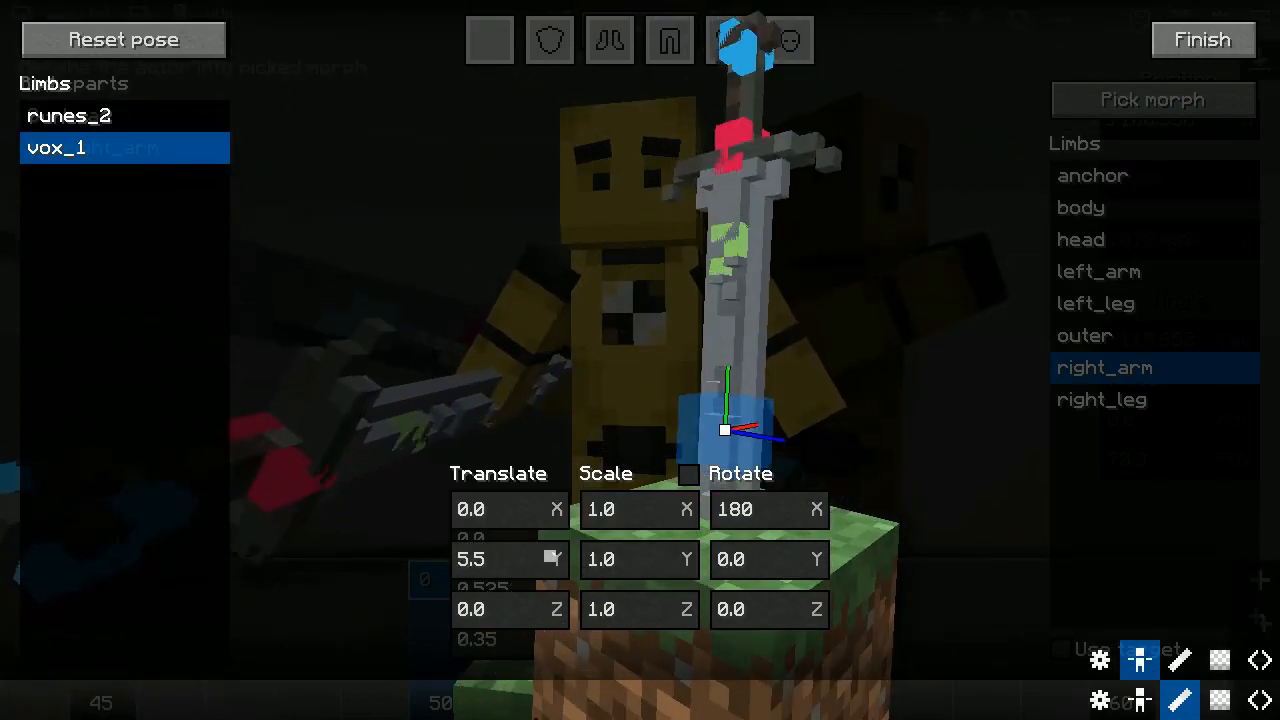
pyautogui.click(70, 114)
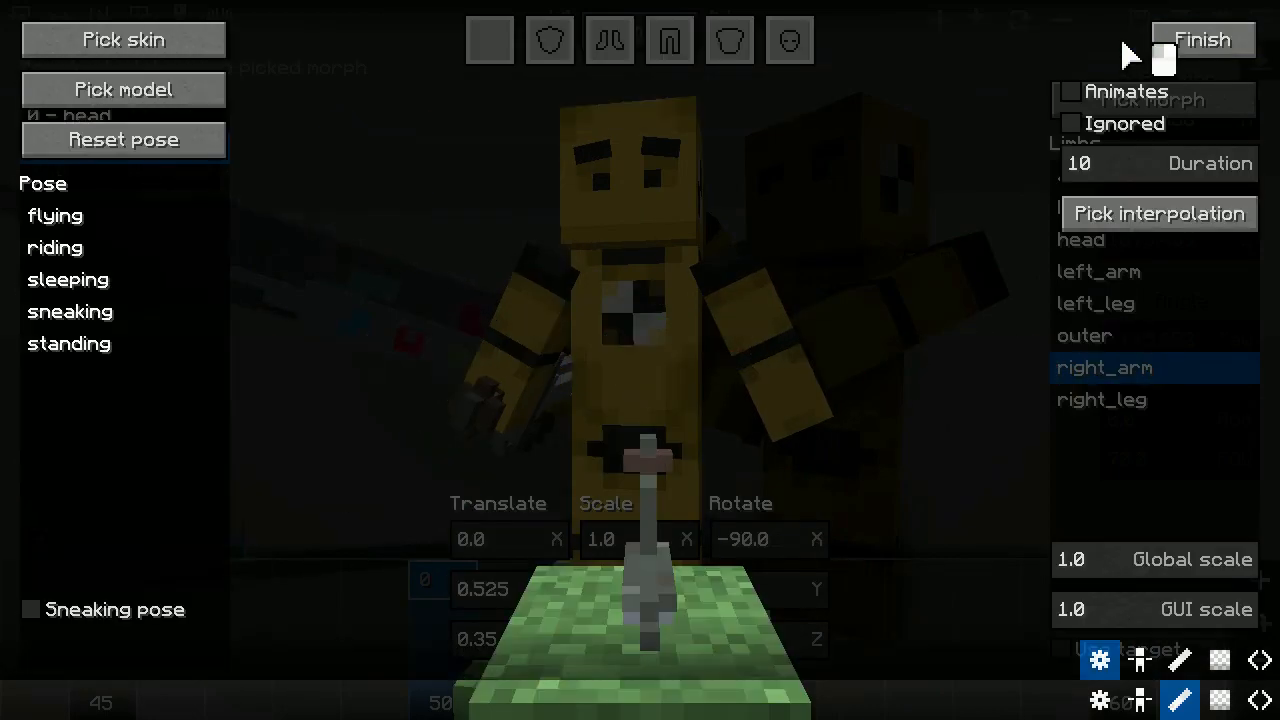
pyautogui.click(1160, 212)
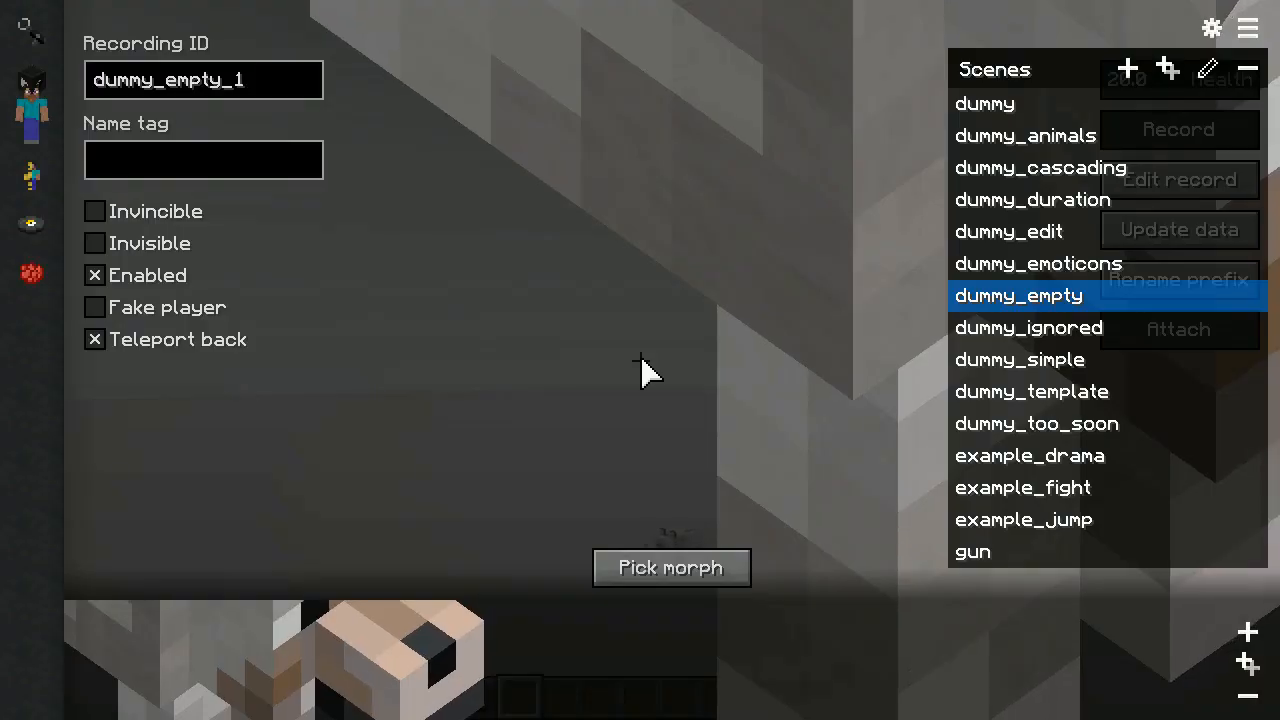
# Pick the recording's sequencer morph and enable Animated pose on its first entry.
pyautogui.click(672, 568)
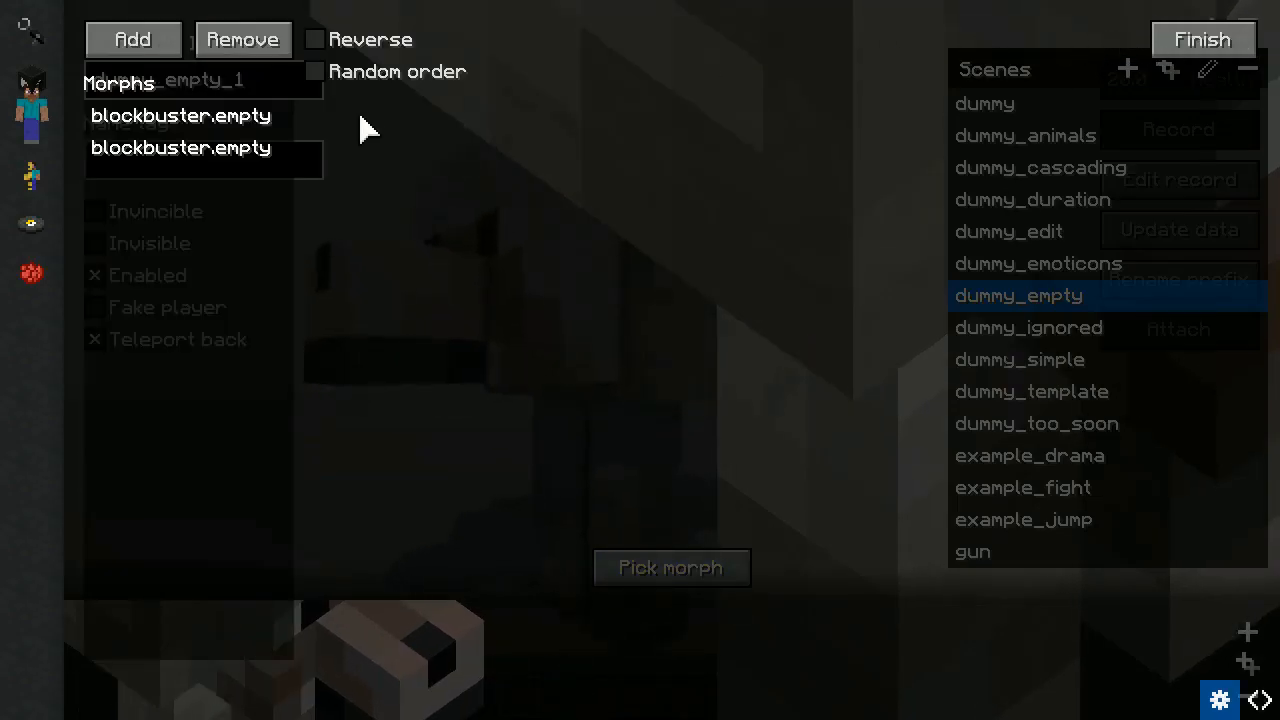
pyautogui.click(672, 568)
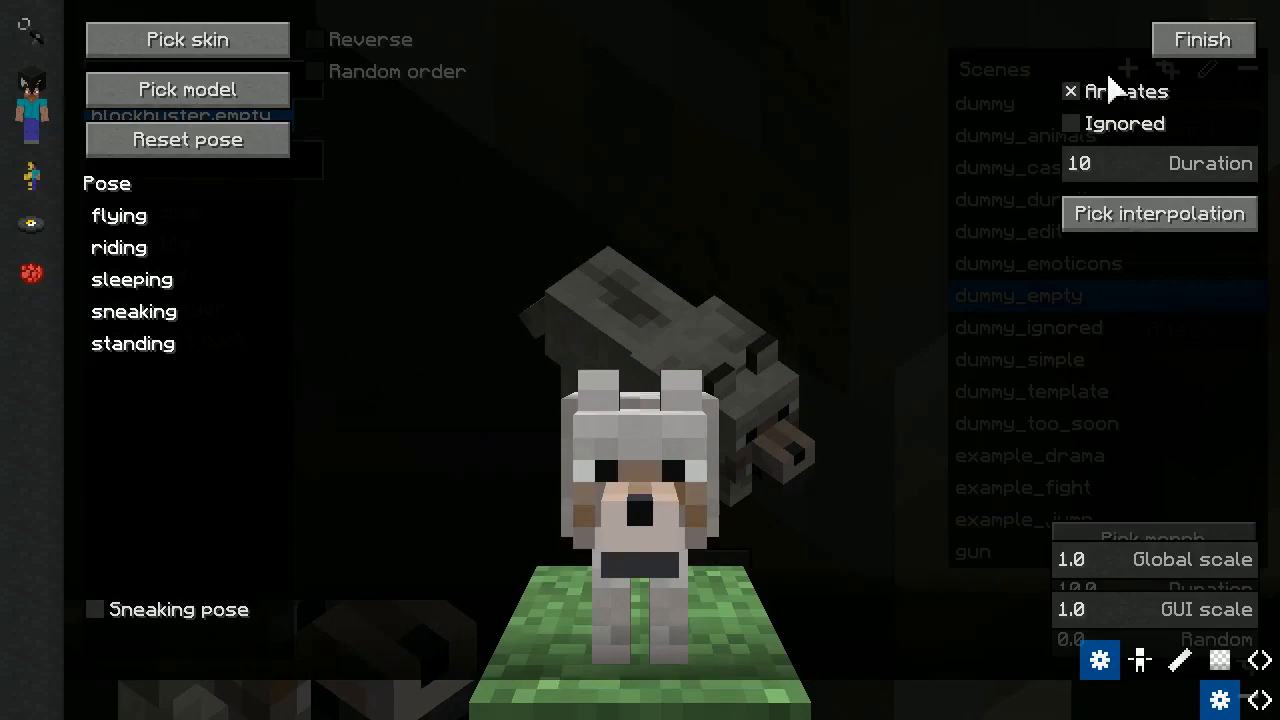
pyautogui.click(188, 88)
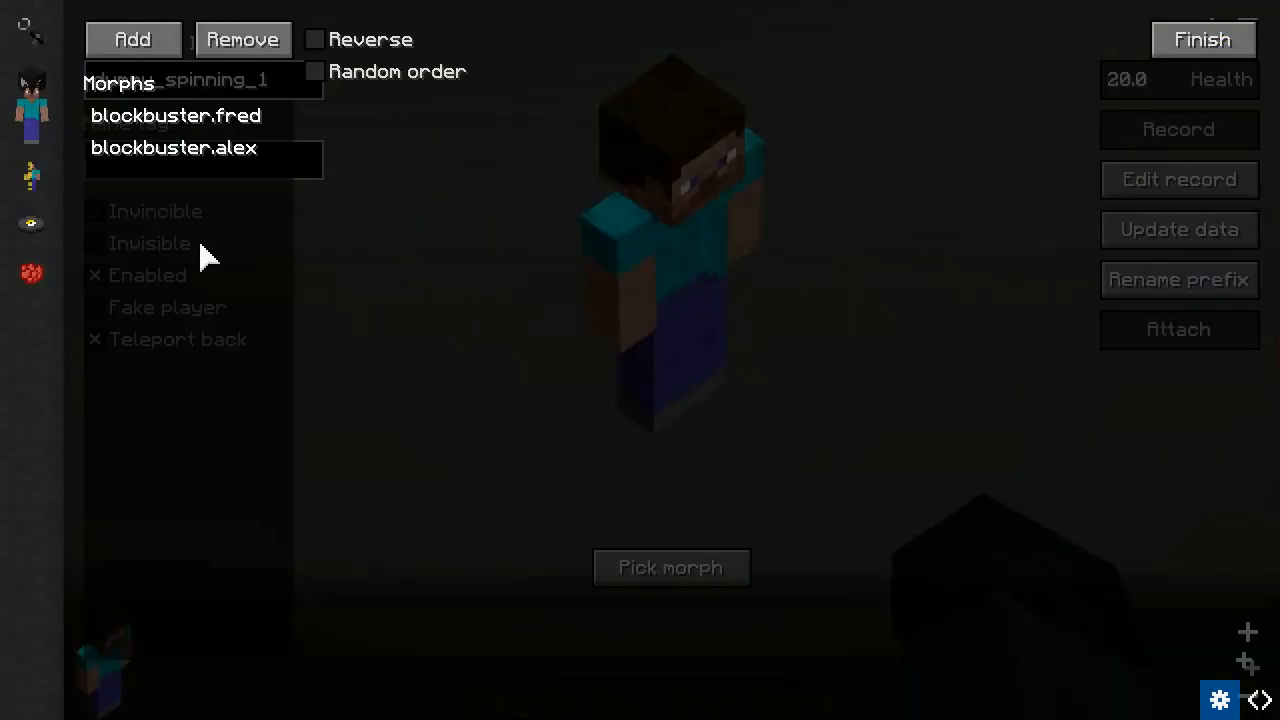
# Set the other entry to an 'em' searched morph, close the picker and return to view the actor in-world.
pyautogui.click(670, 568)
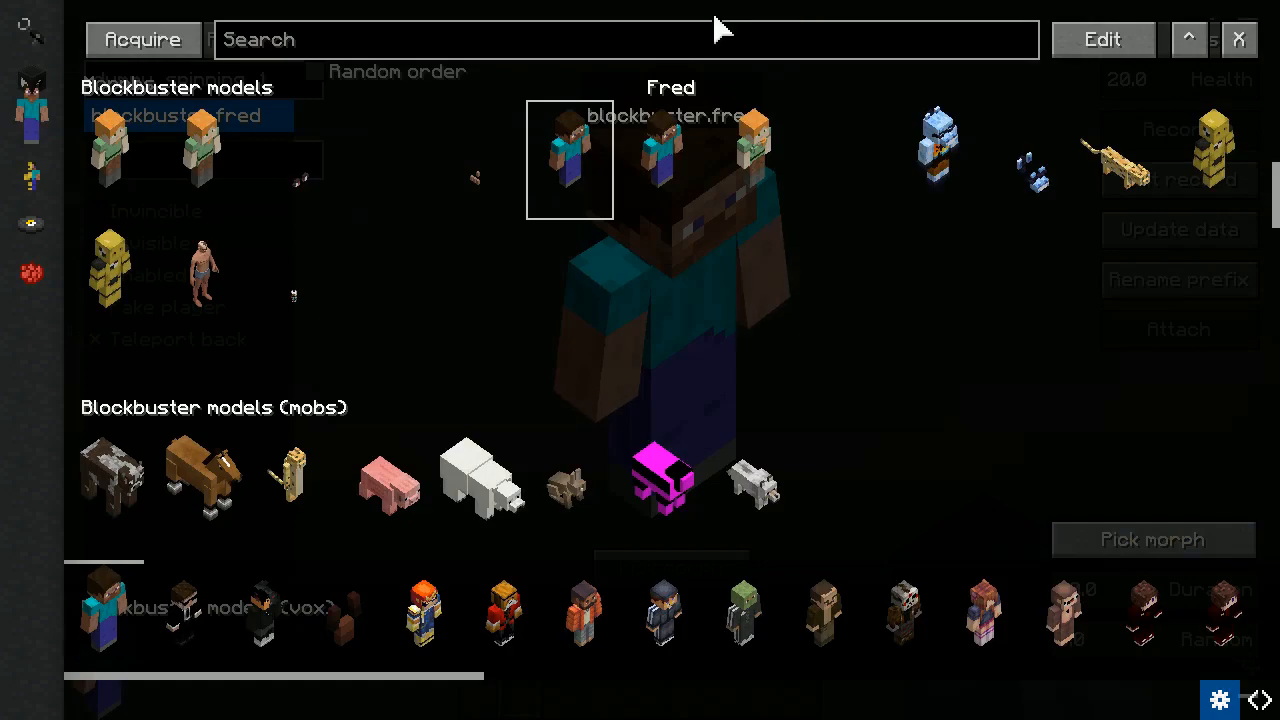
pyautogui.write('empt')
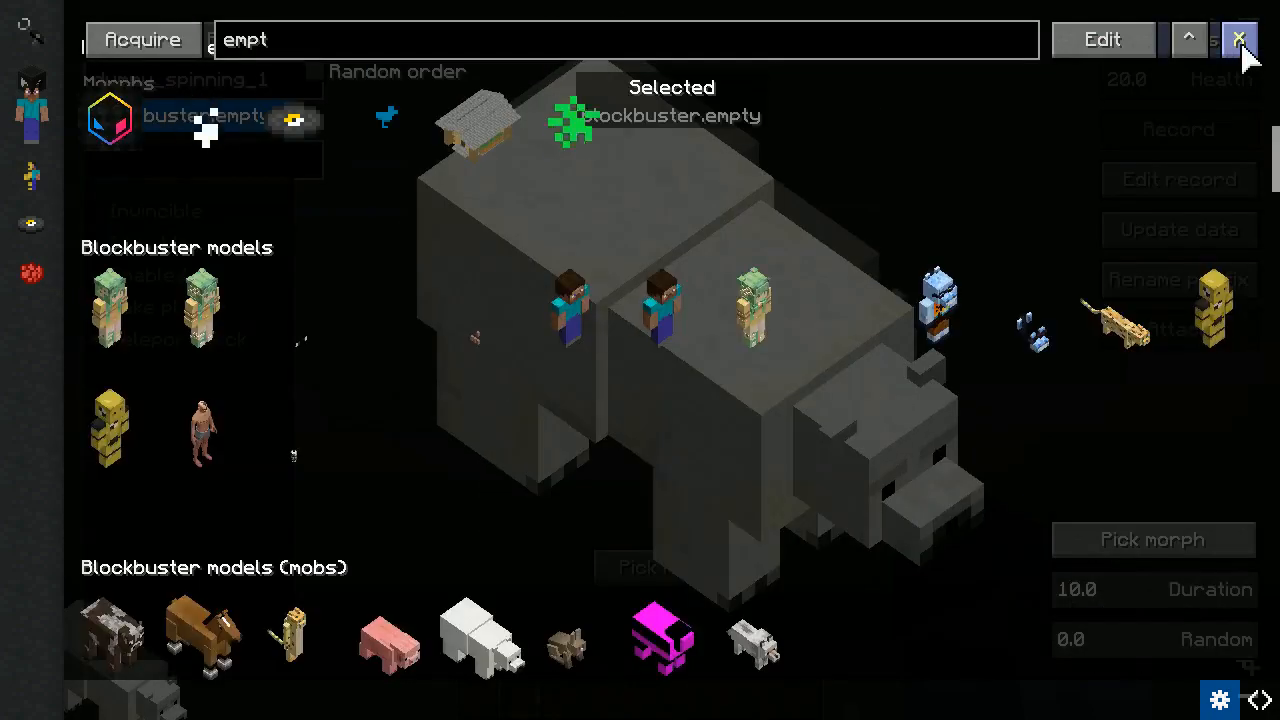
pyautogui.click(1240, 40)
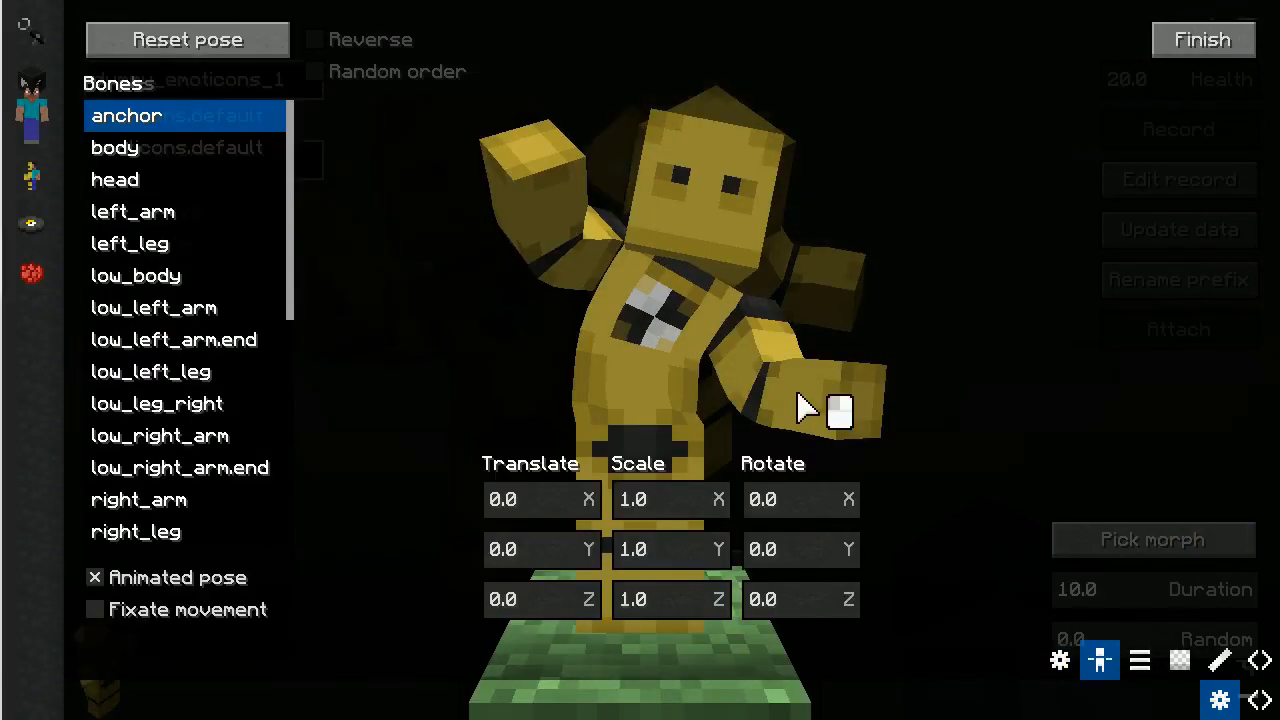
pyautogui.click(1204, 40)
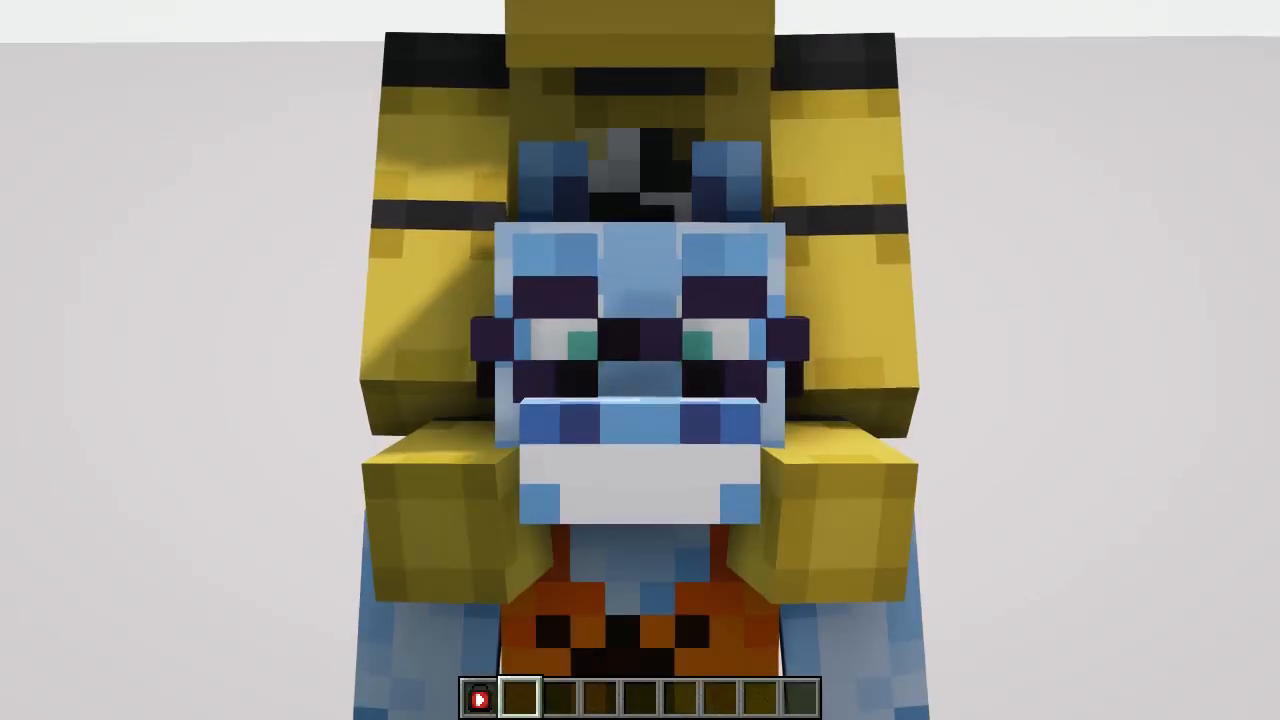